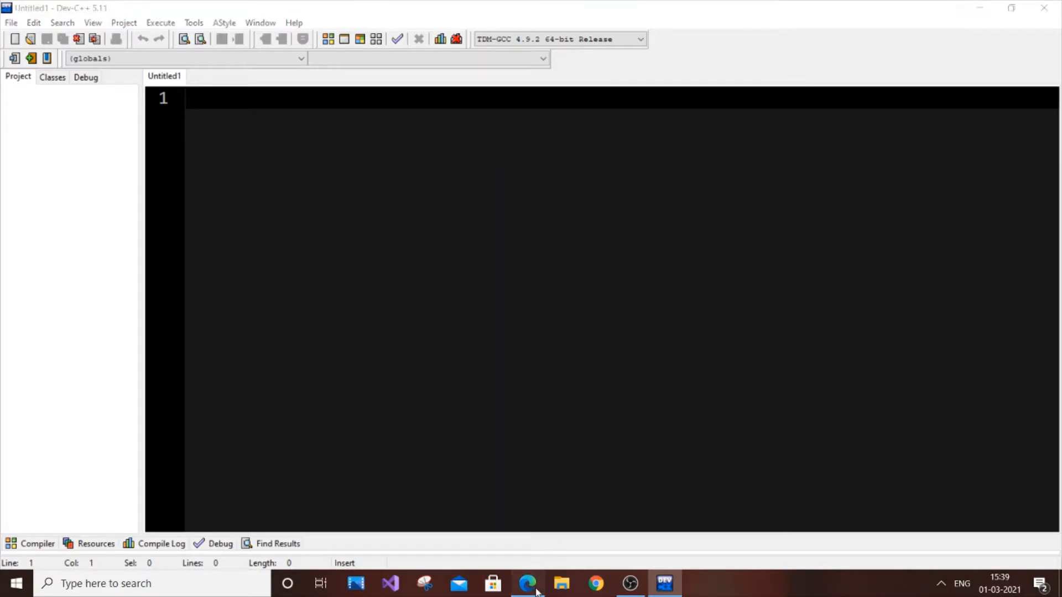
Step: Glance at the Replit search results and feed, then return to the empty Dev-C++ file
{"action": "left_click", "coordinate": [527, 583]}
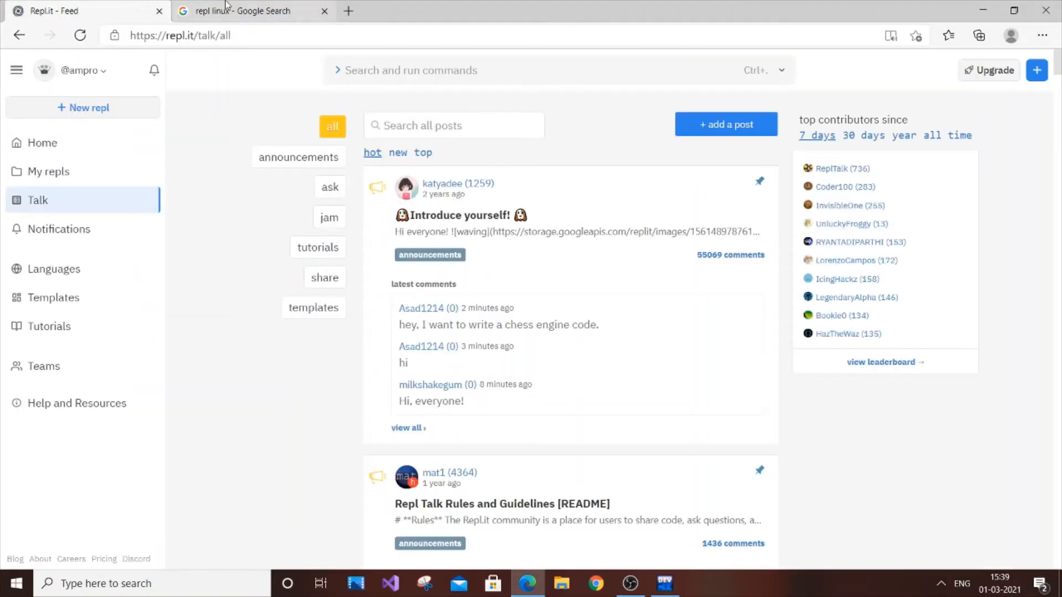
{"action": "left_click", "coordinate": [251, 11]}
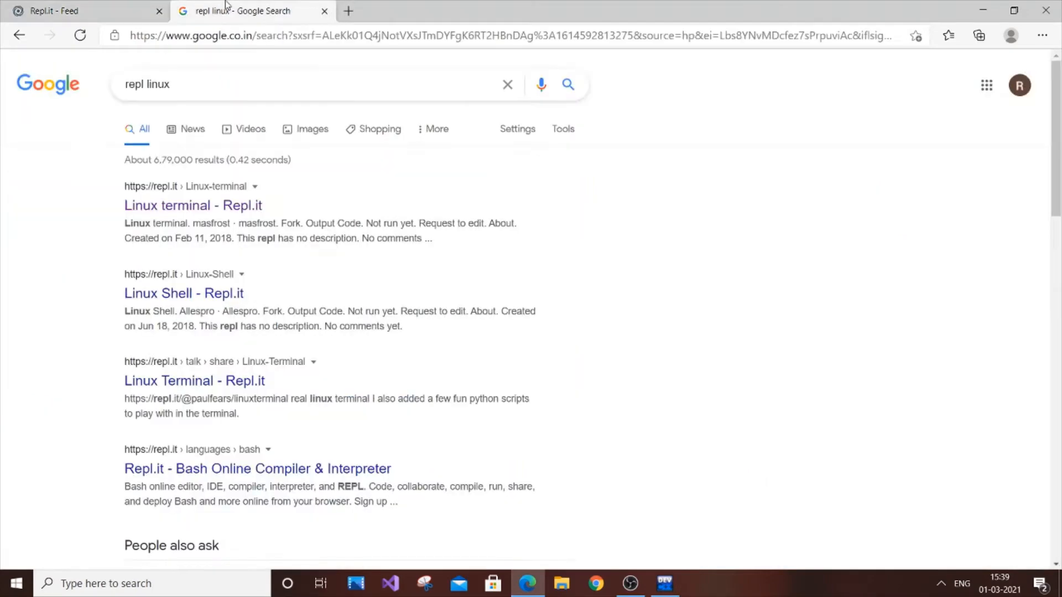
{"action": "left_click", "coordinate": [81, 11]}
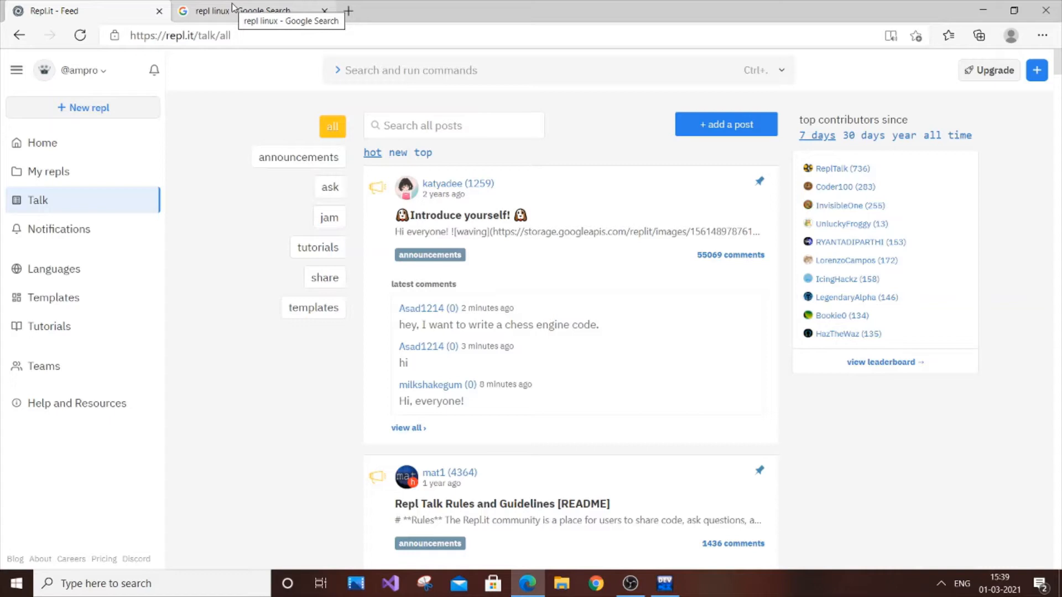
{"action": "left_click", "coordinate": [662, 583]}
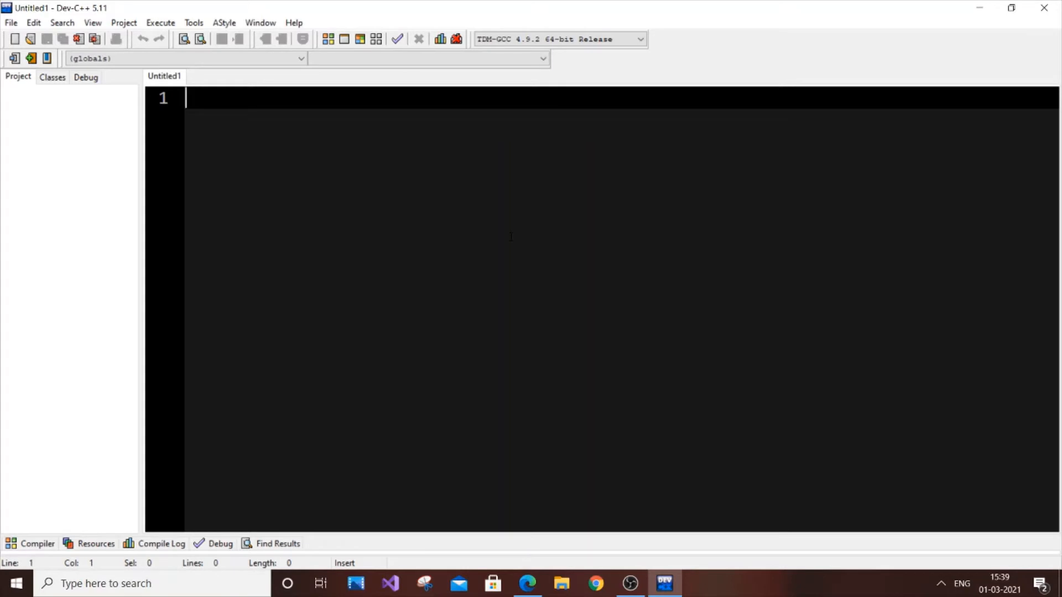
Step: Start the C file with the line #include<stdio.h>
{"action": "type", "text": "#"}
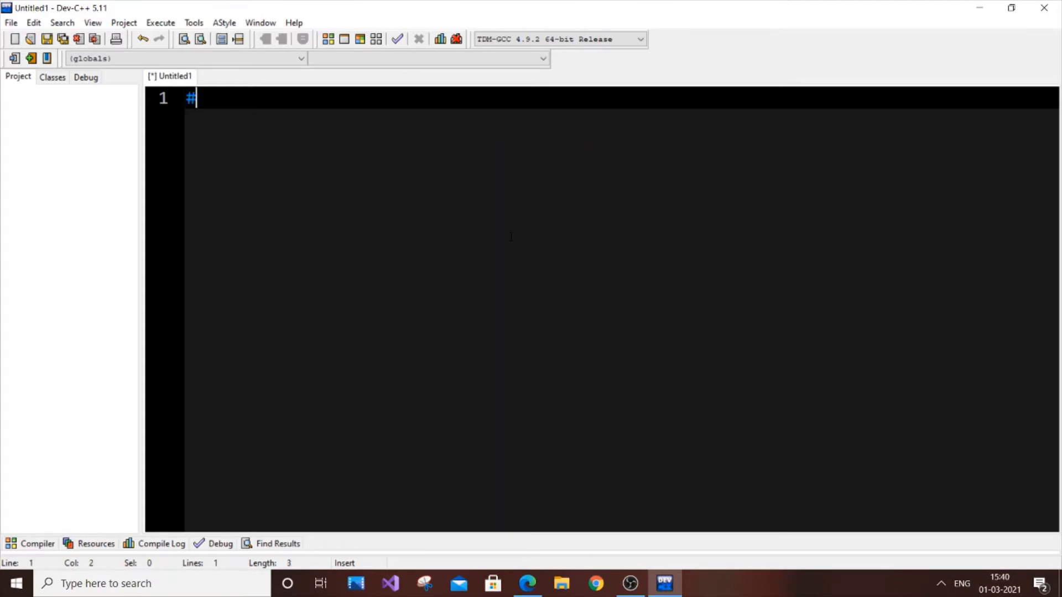
{"action": "type", "text": "include"}
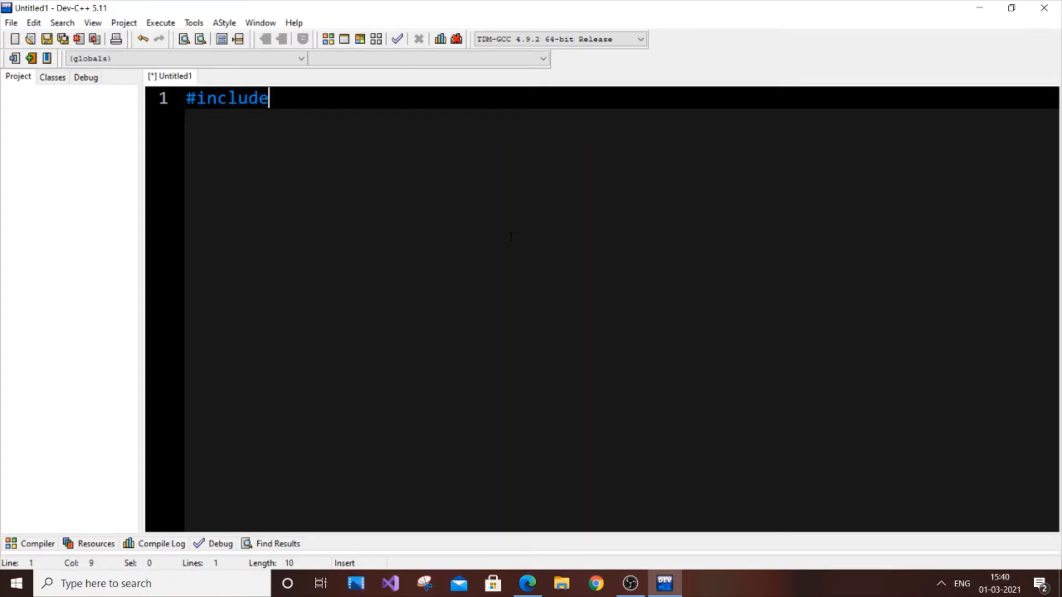
{"action": "type", "text": "<std>"}
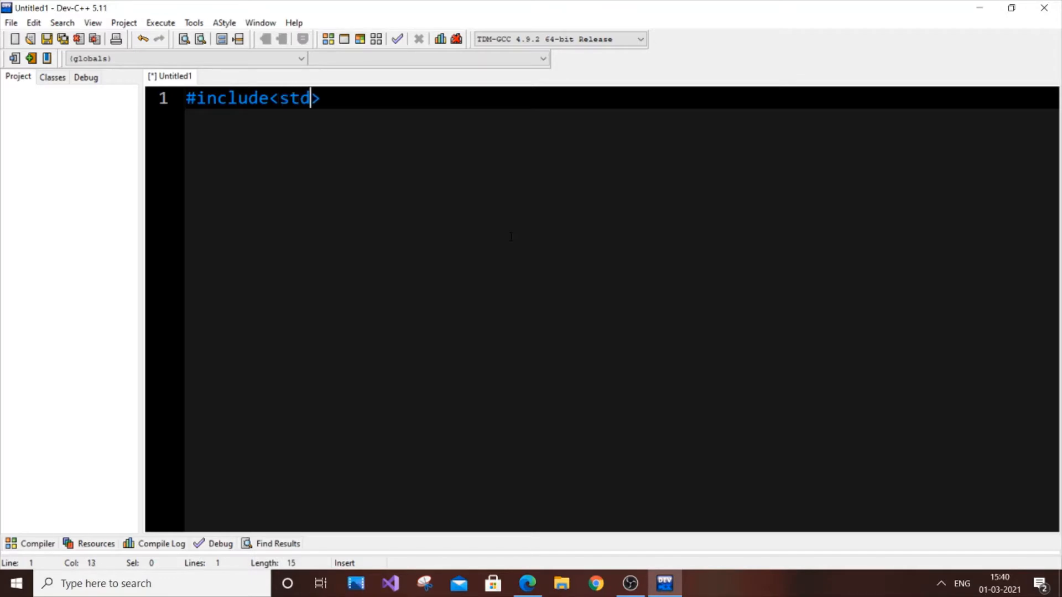
{"action": "type", "text": "io.h"}
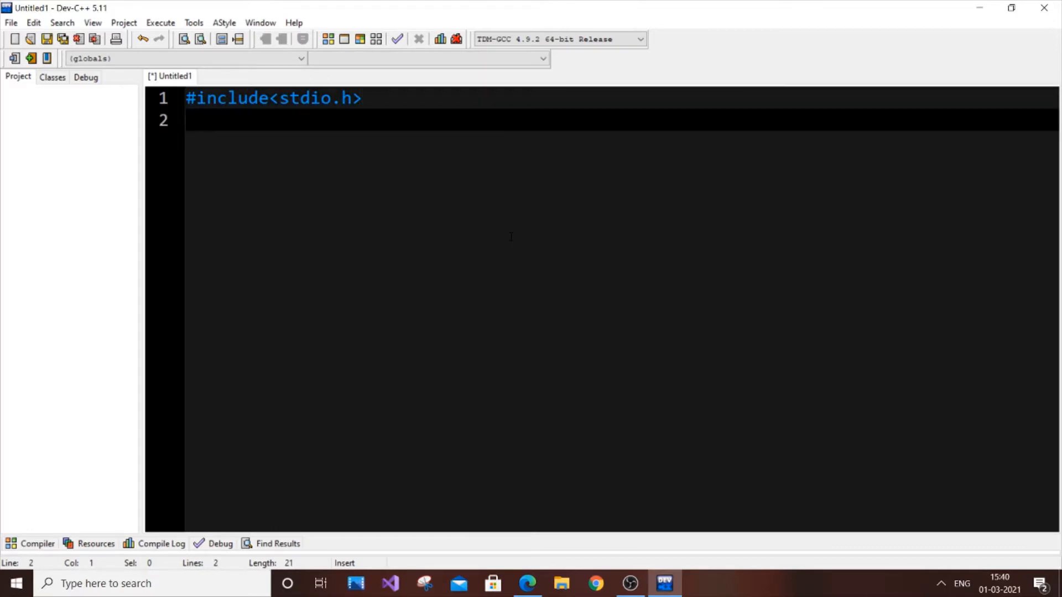
Step: Write the signature int main(int argc,char* argv[]) on the next line
{"action": "type", "text": "int"}
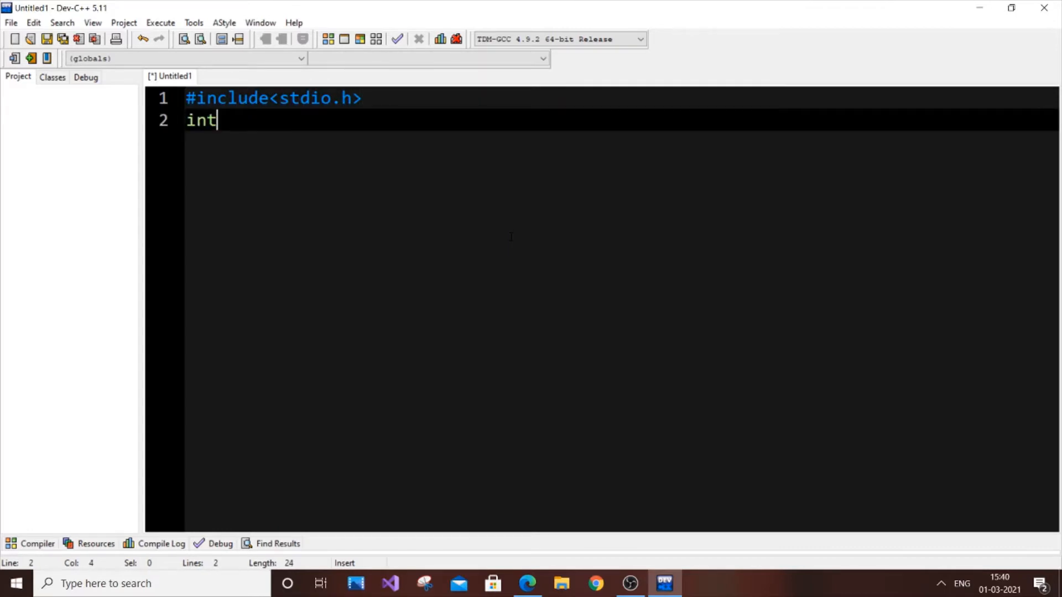
{"action": "type", "text": "main"}
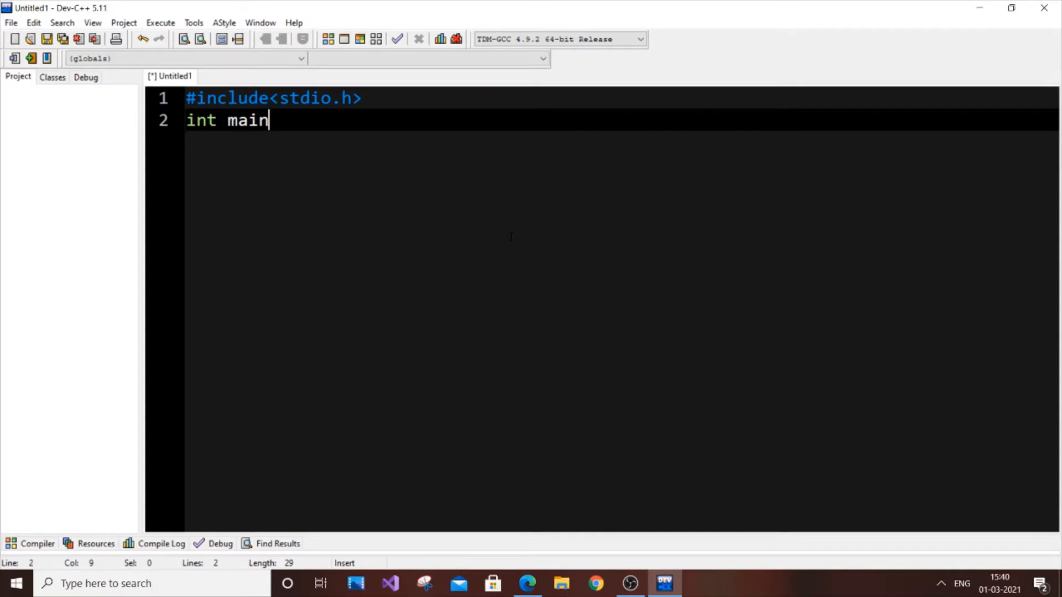
{"action": "type", "text": "()"}
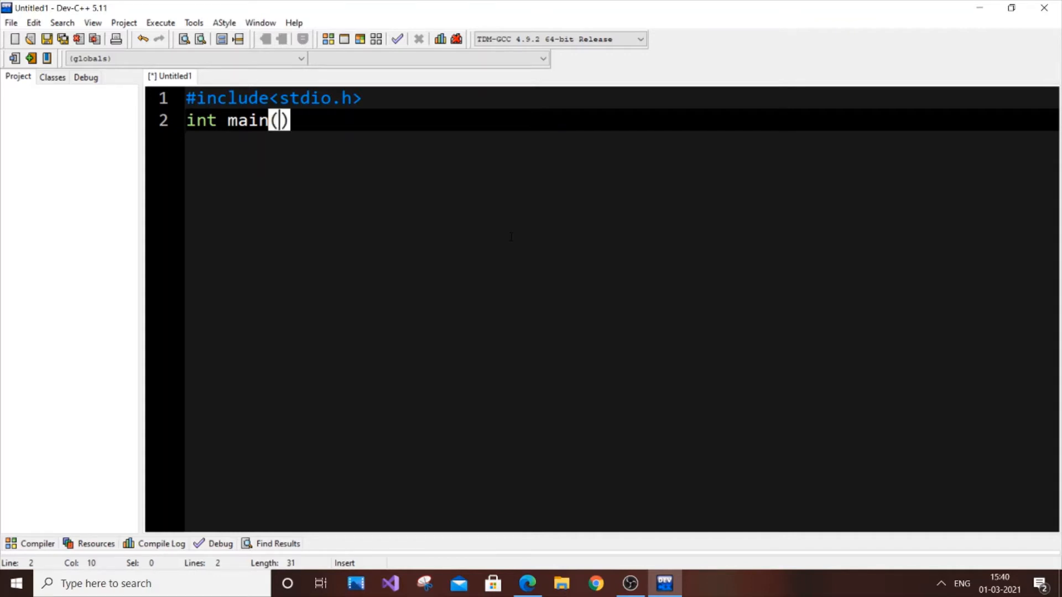
{"action": "type", "text": "int"}
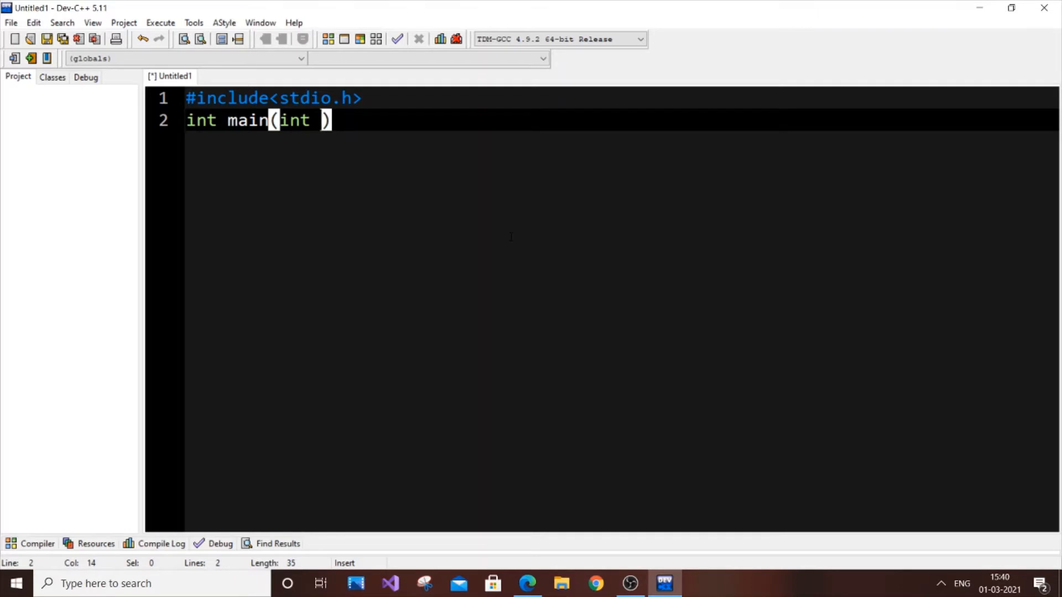
{"action": "type", "text": "argc"}
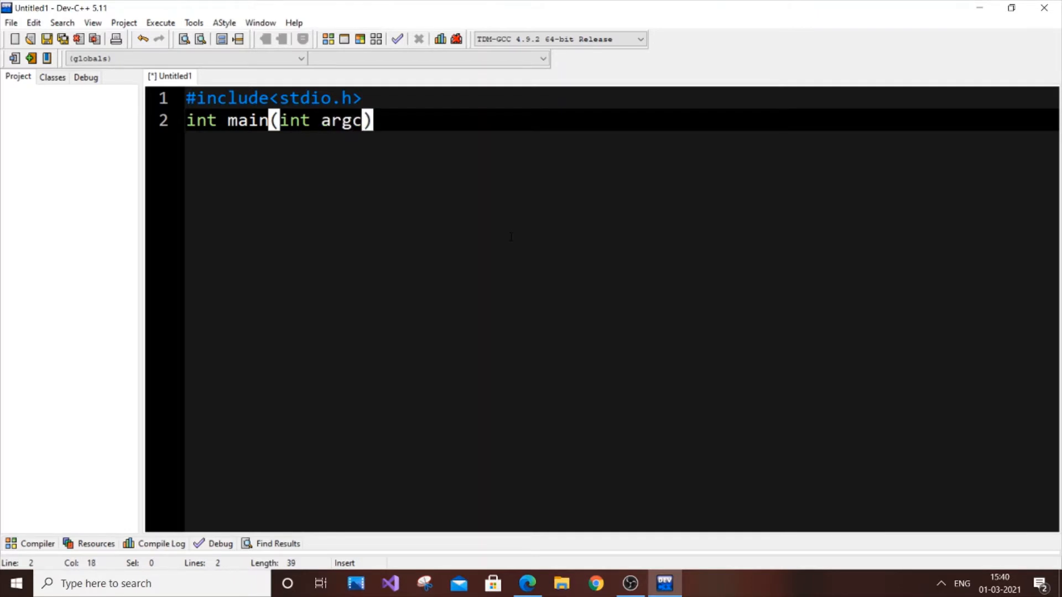
{"action": "type", "text": ",char"}
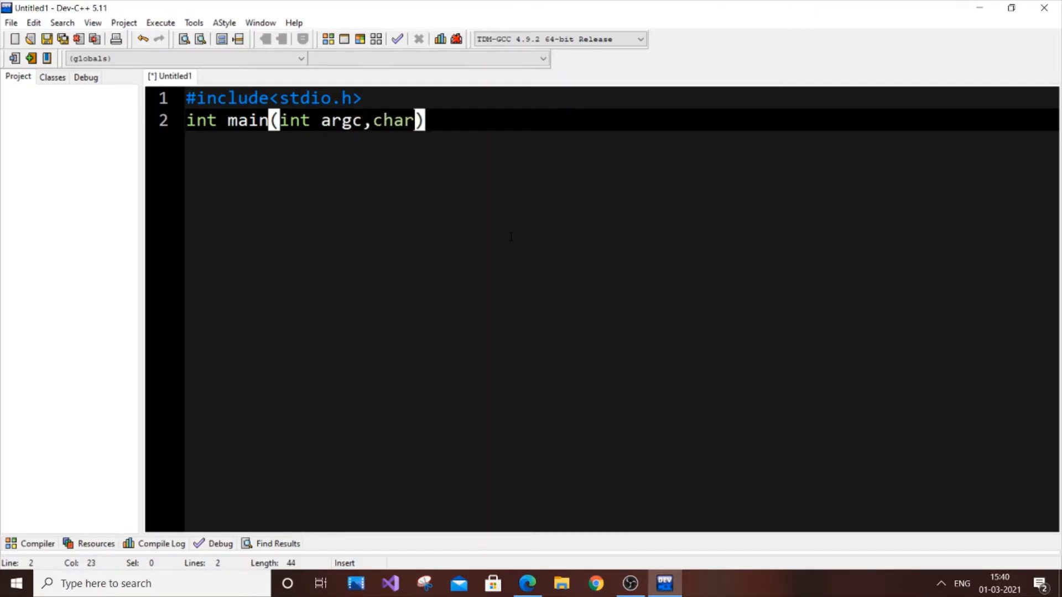
{"action": "type", "text": "*"}
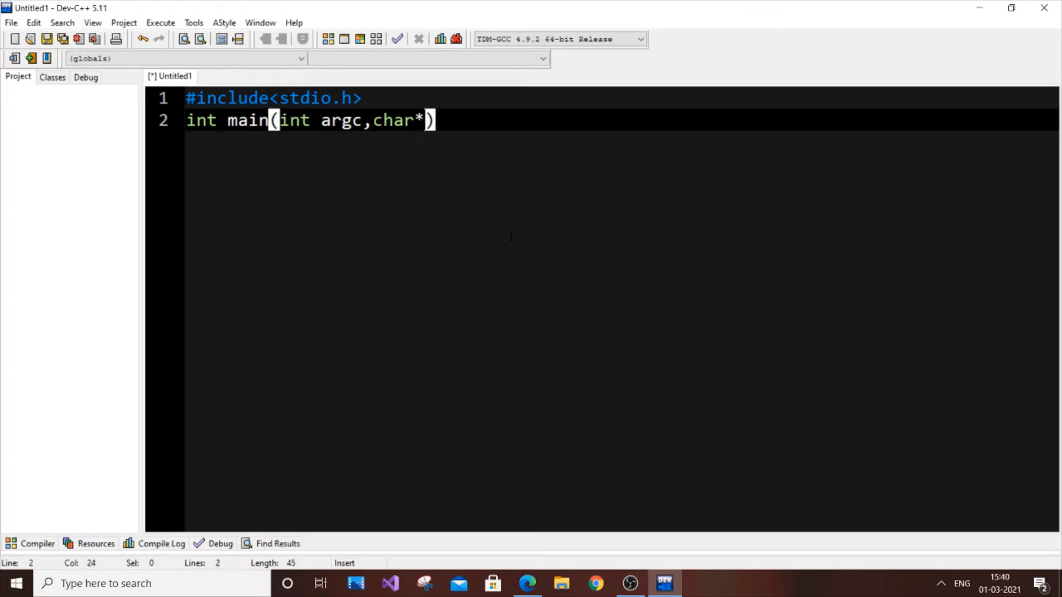
{"action": "type", "text": "argv"}
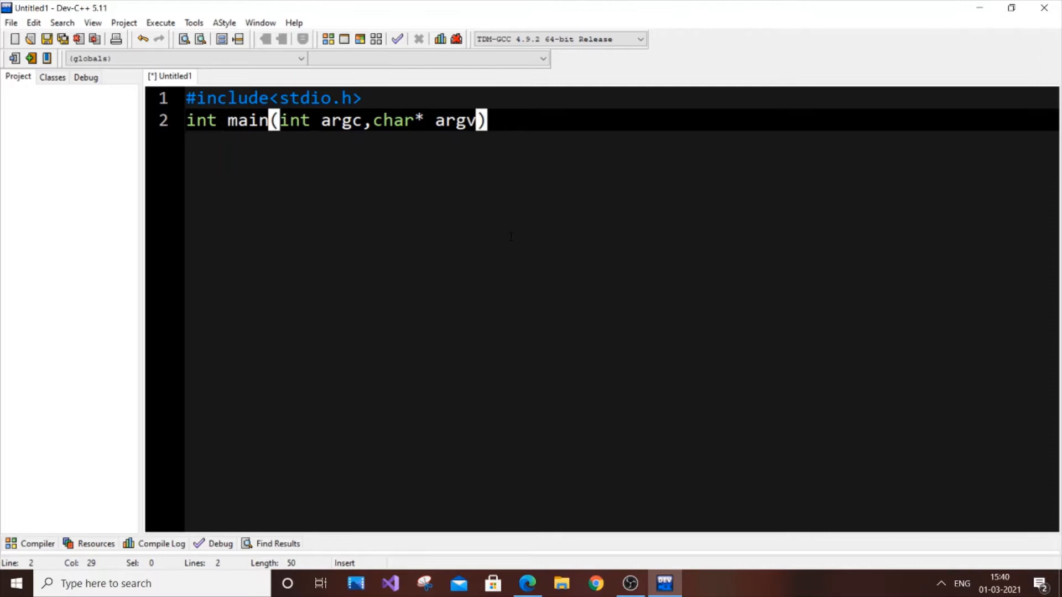
{"action": "type", "text": "[]"}
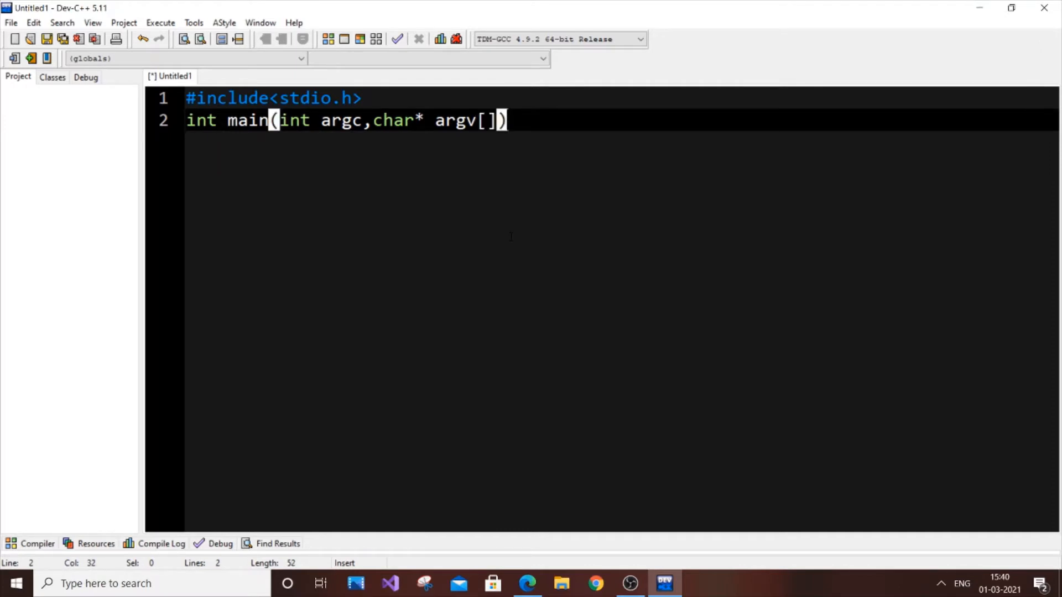
{"action": "key", "text": "Enter"}
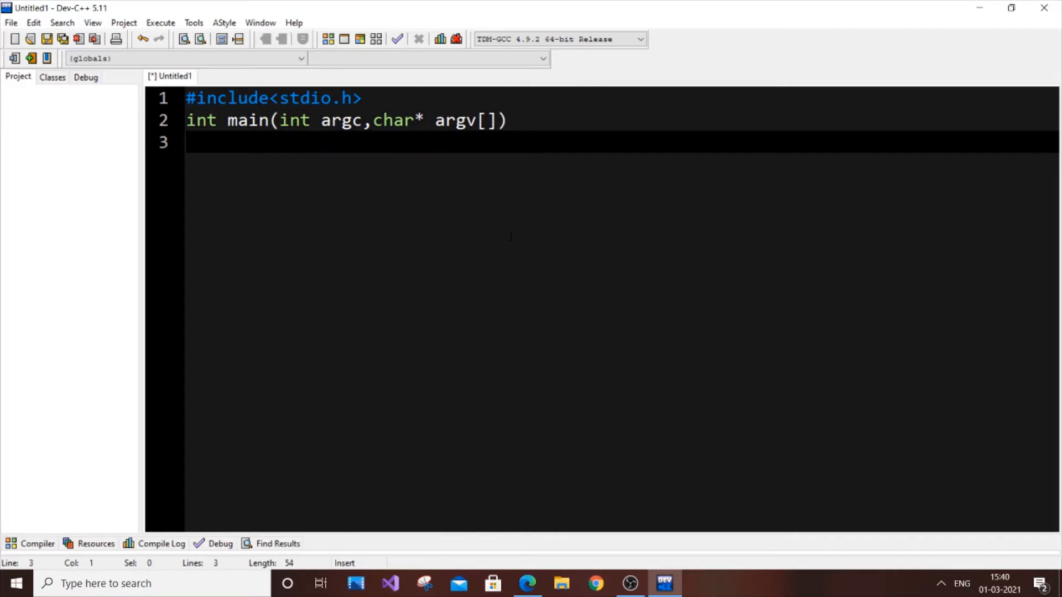
Step: Open main's body, declare int i, and add the condition if(argc<=1)
{"action": "type", "text": "{"}
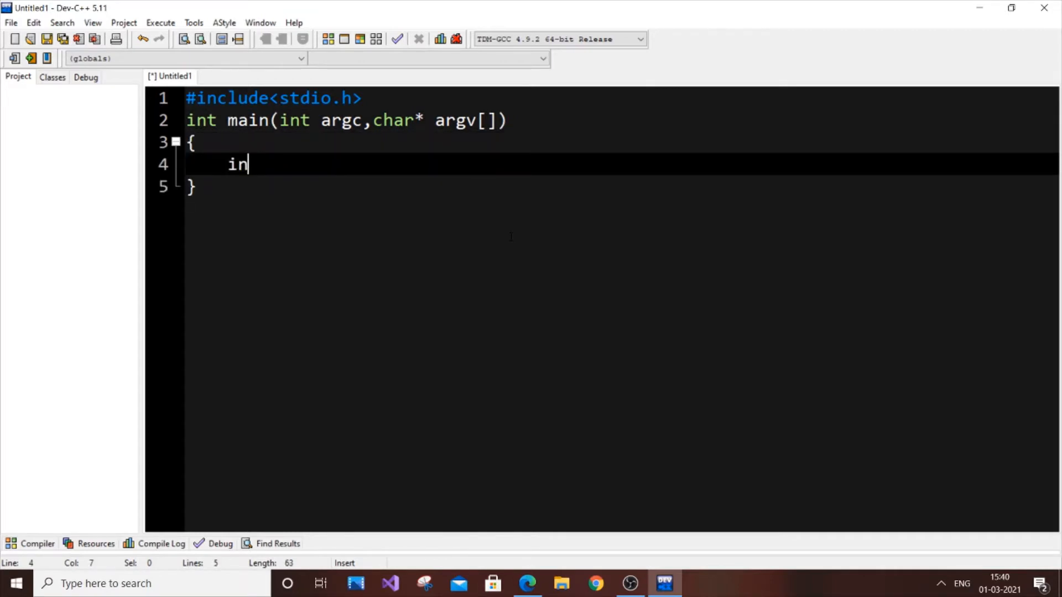
{"action": "type", "text": "t i;"}
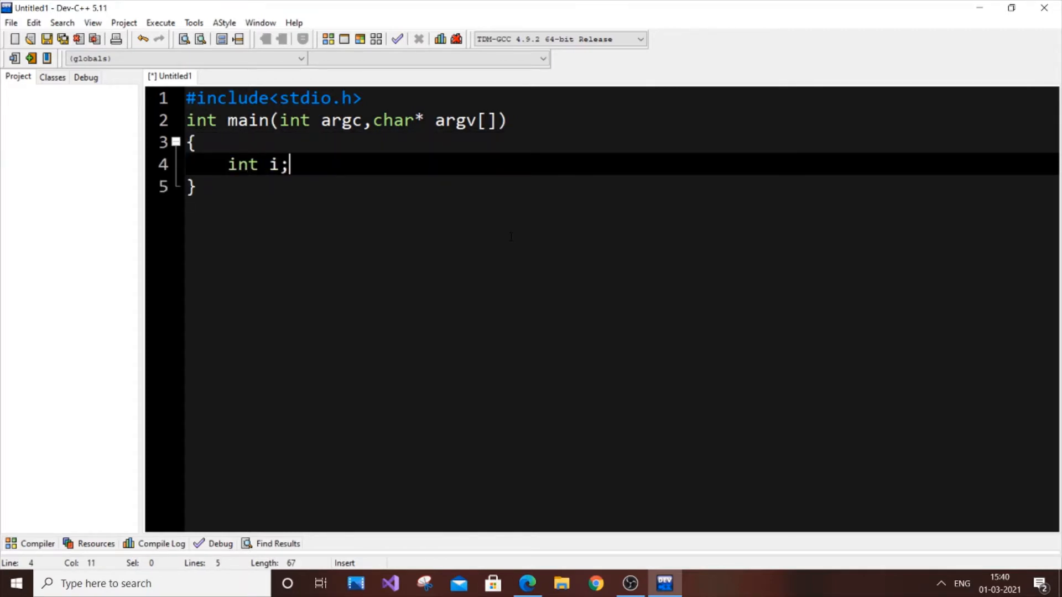
{"action": "key", "text": "enter"}
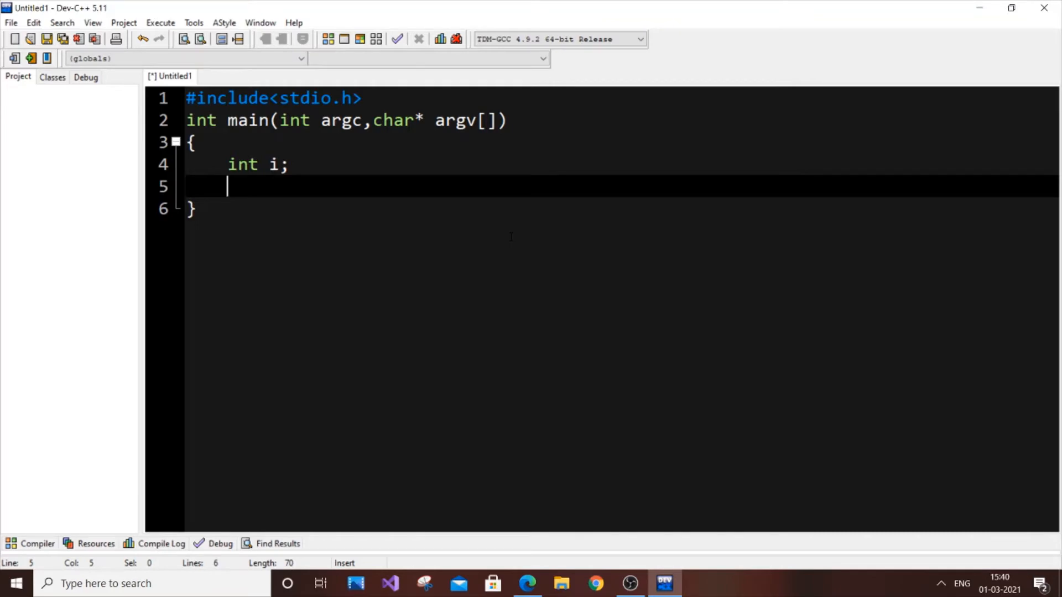
{"action": "type", "text": "i"}
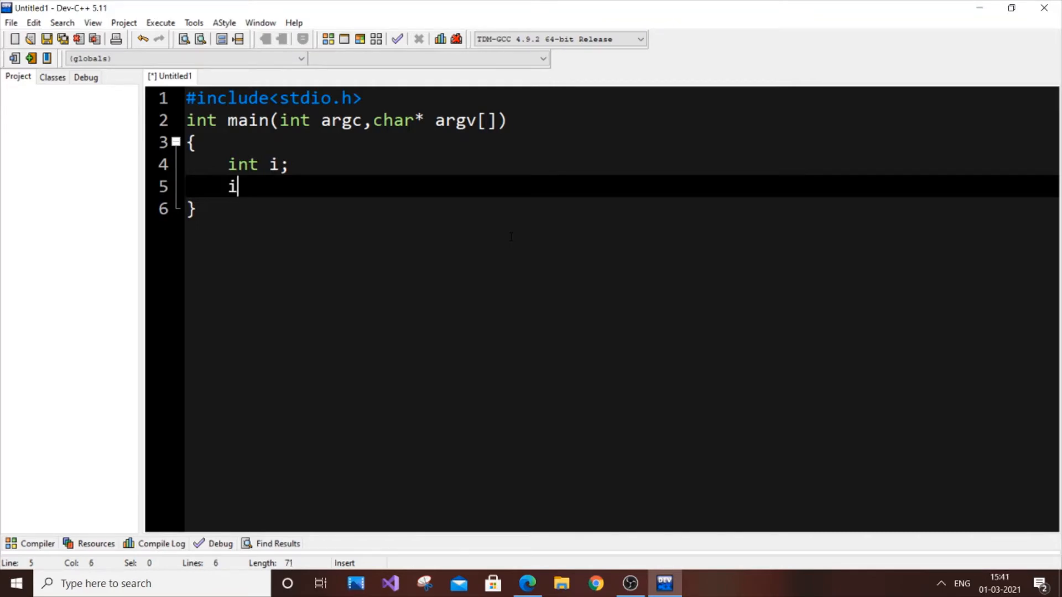
{"action": "type", "text": "f(s)"}
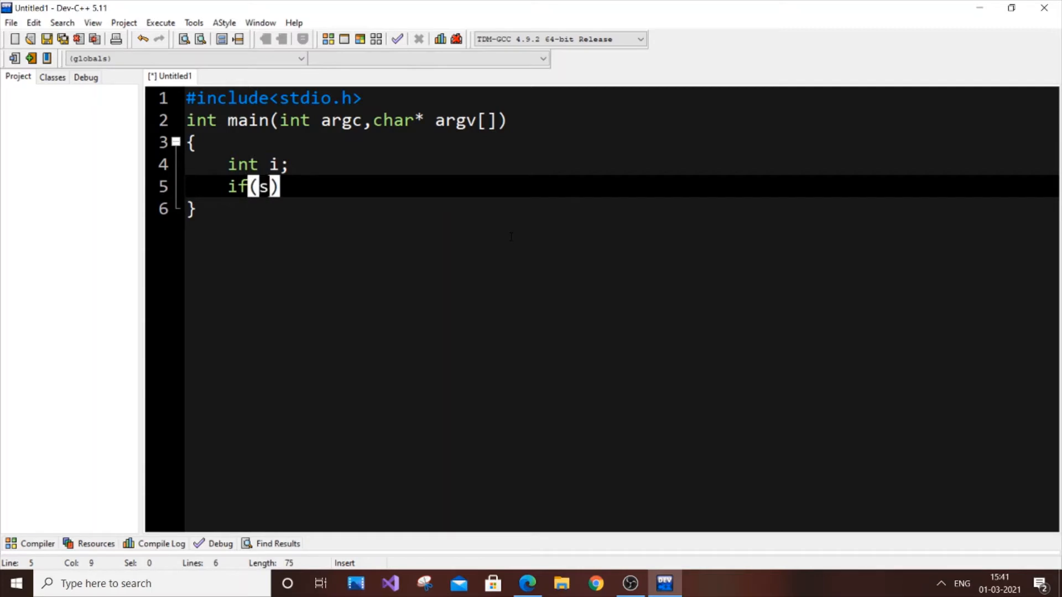
{"action": "type", "text": "argc"}
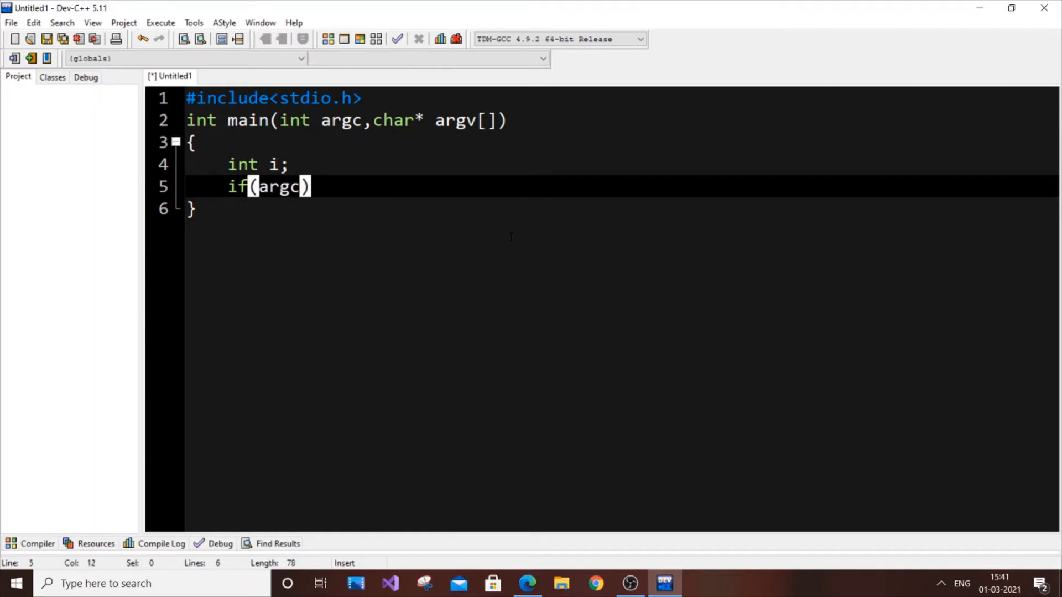
{"action": "type", "text": "<=1"}
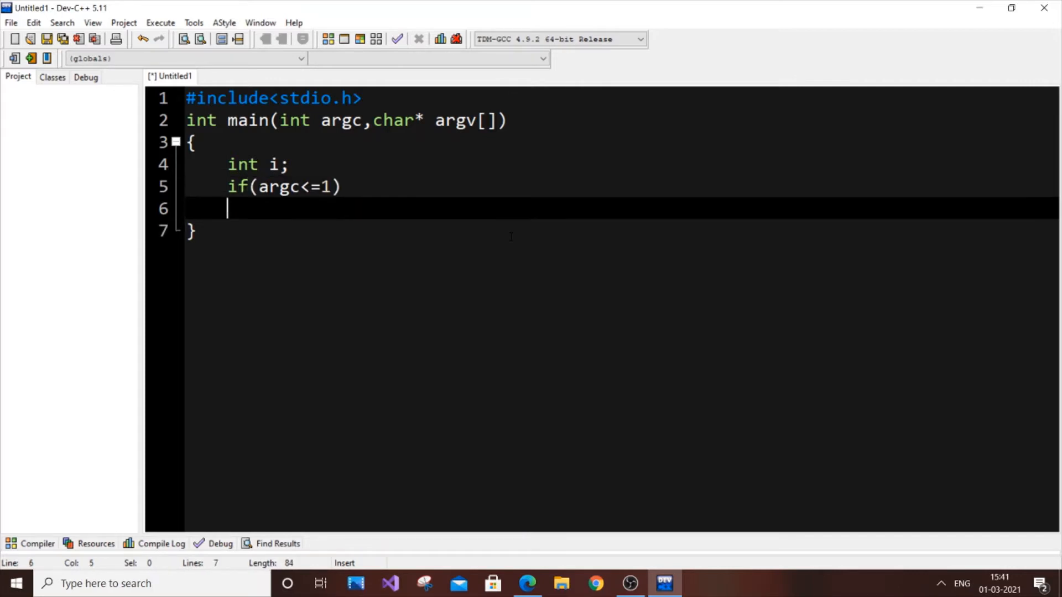
Step: Inside the if block write print("ENTER ANY ARGUMENT");
{"action": "type", "text": "{"}
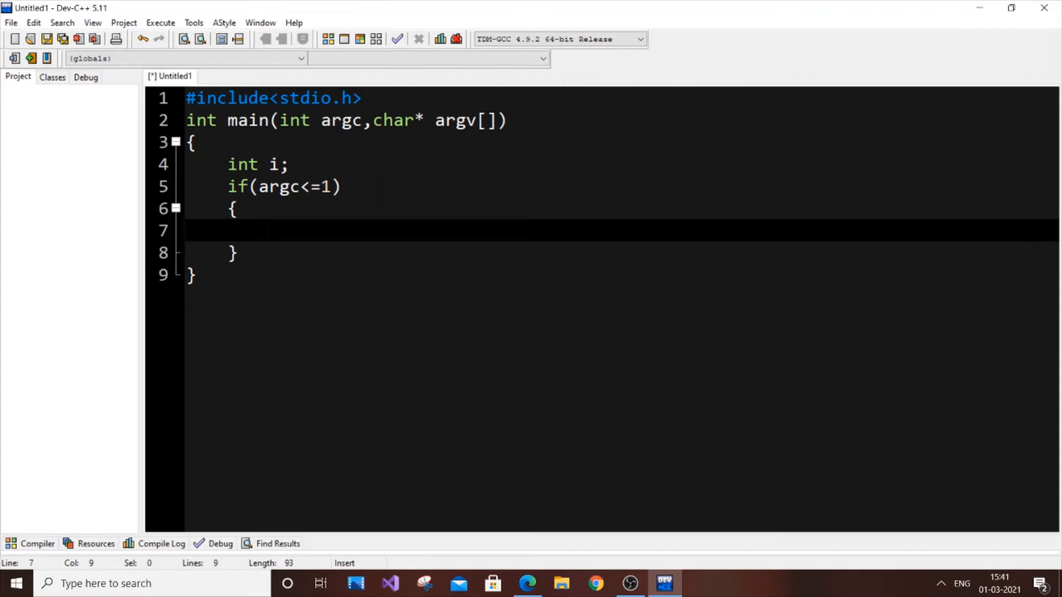
{"action": "type", "text": "puts"}
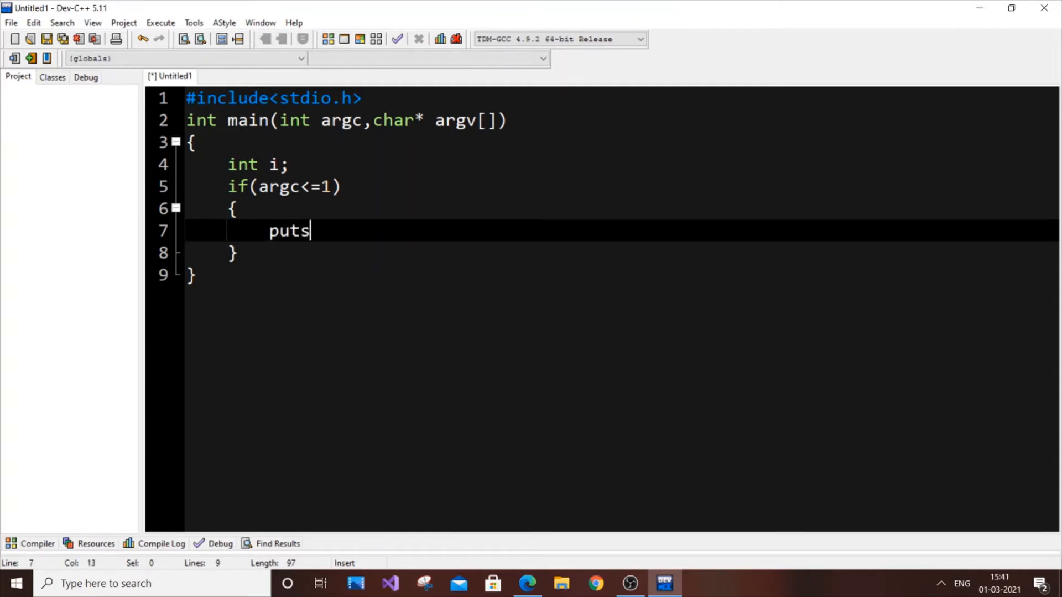
{"action": "type", "text": "print"}
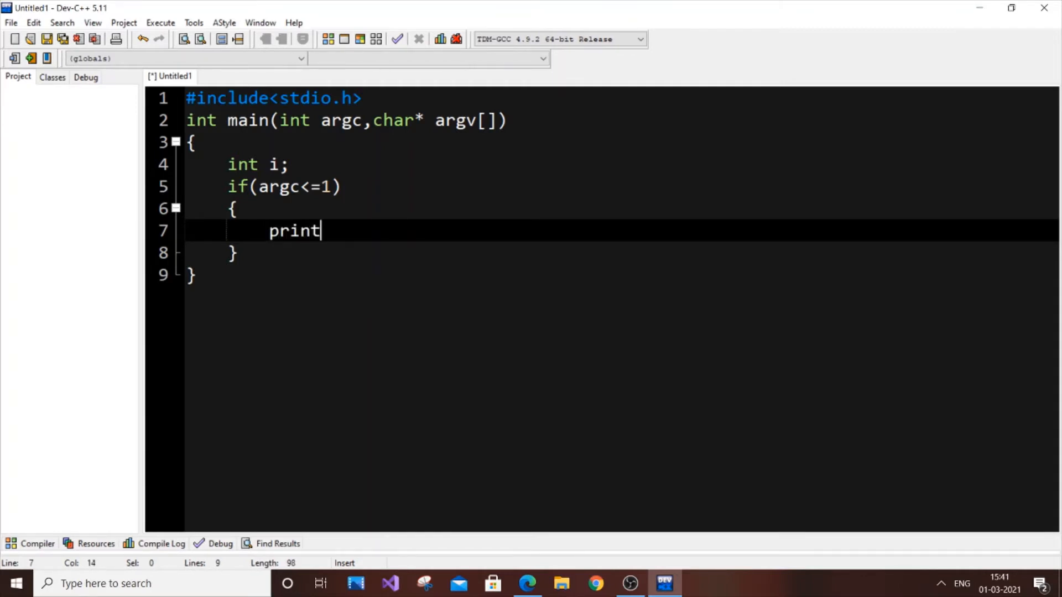
{"action": "type", "text": "(\"\")"}
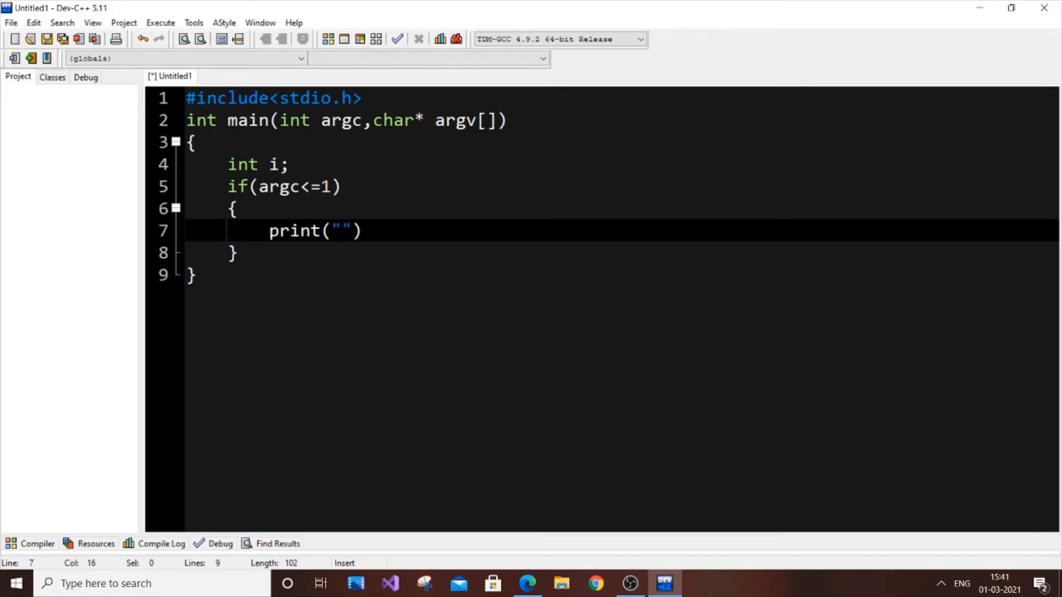
{"action": "type", "text": "ENT"}
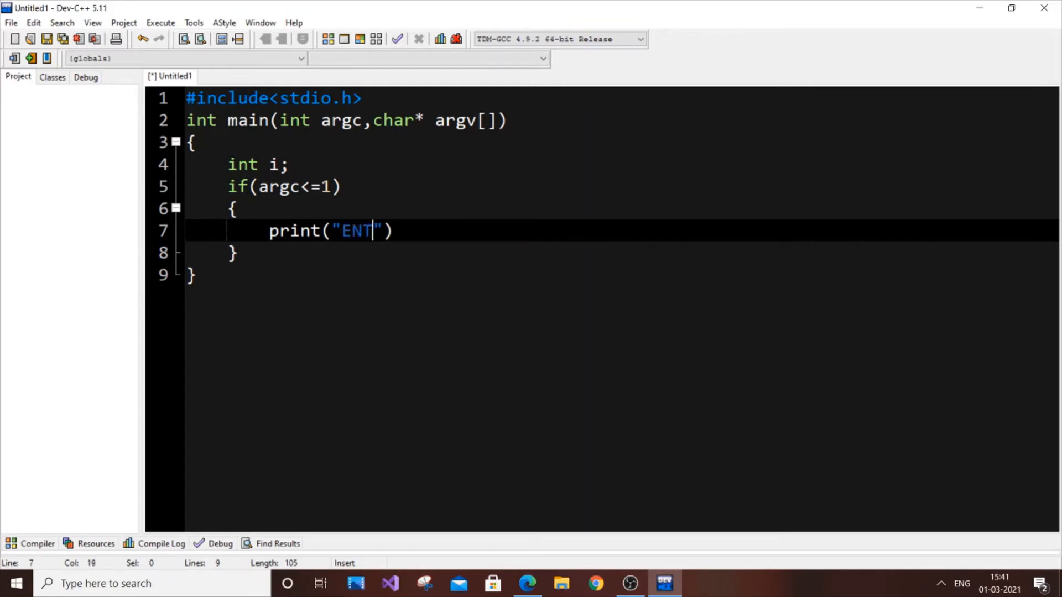
{"action": "type", "text": "ER ANY ARG"}
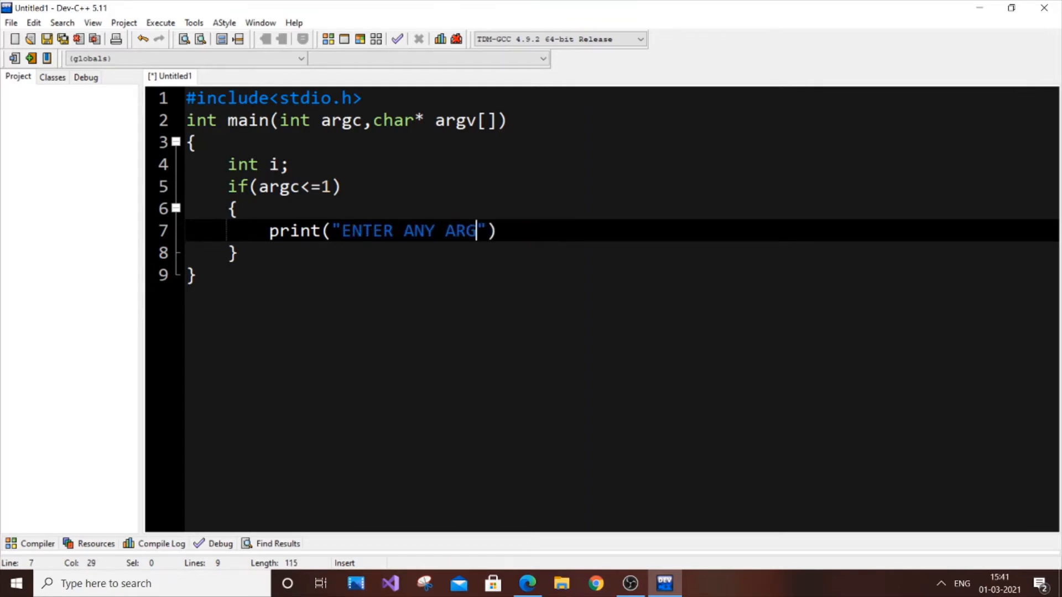
{"action": "type", "text": "UMENT"}
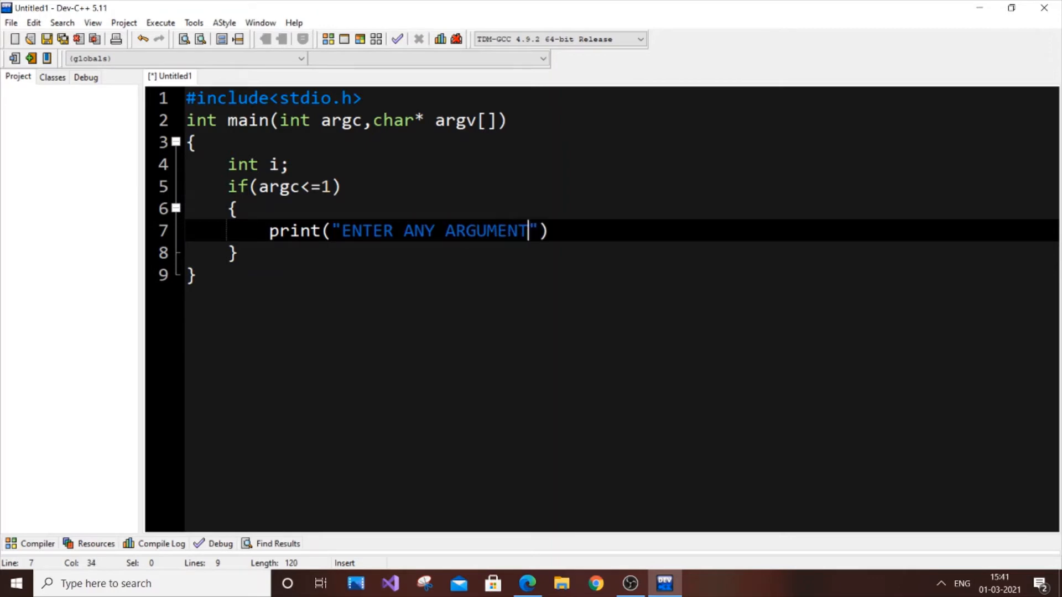
{"action": "type", "text": ";"}
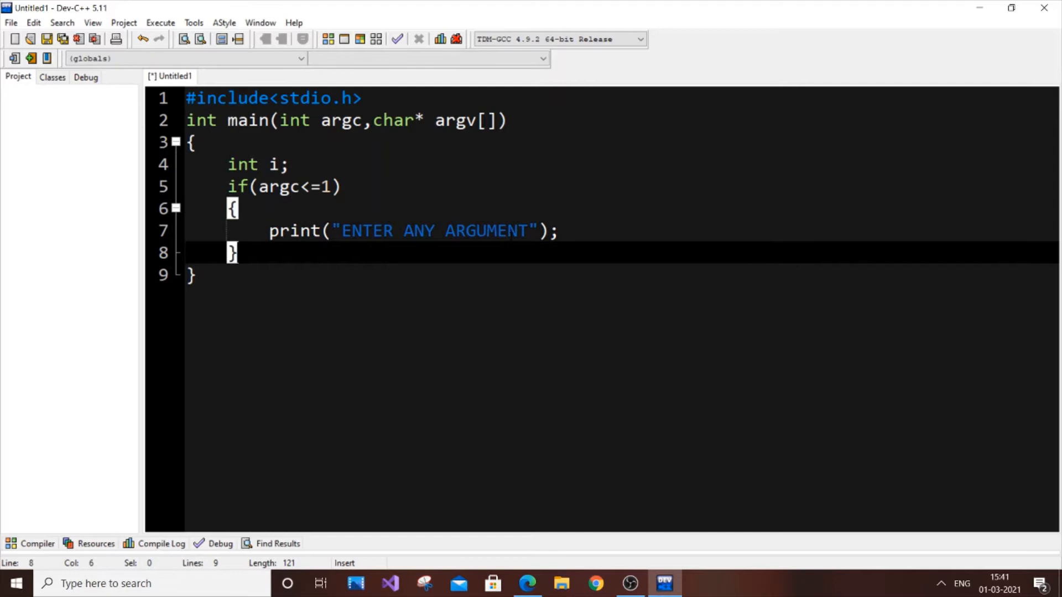
Step: Add an else branch with the loop for(i=1;i<argc;i++) and its opening brace
{"action": "type", "text": "else"}
{"action": "type", "text": "{"}
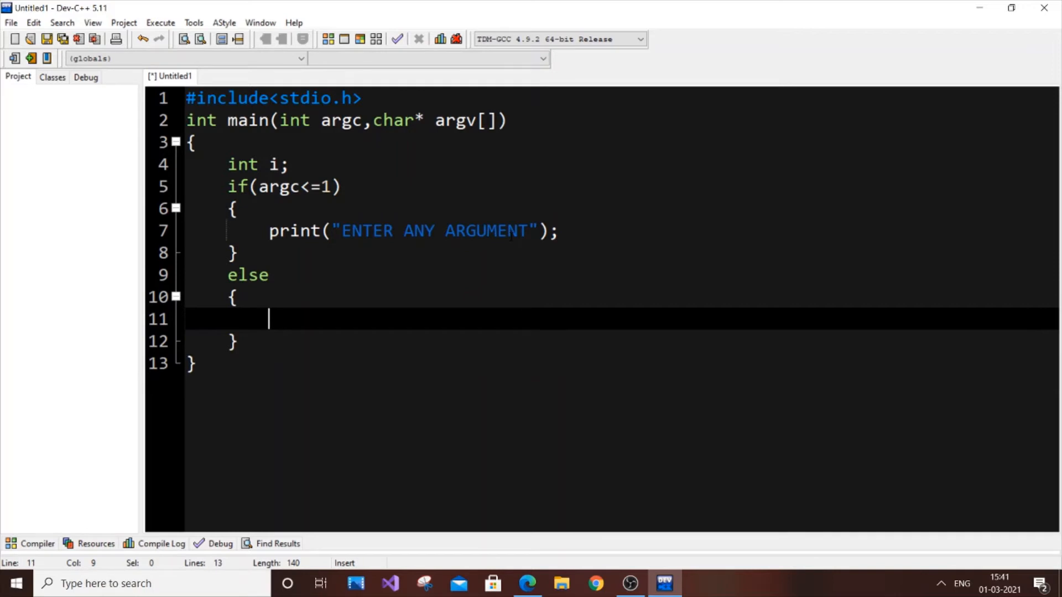
{"action": "type", "text": "for()"}
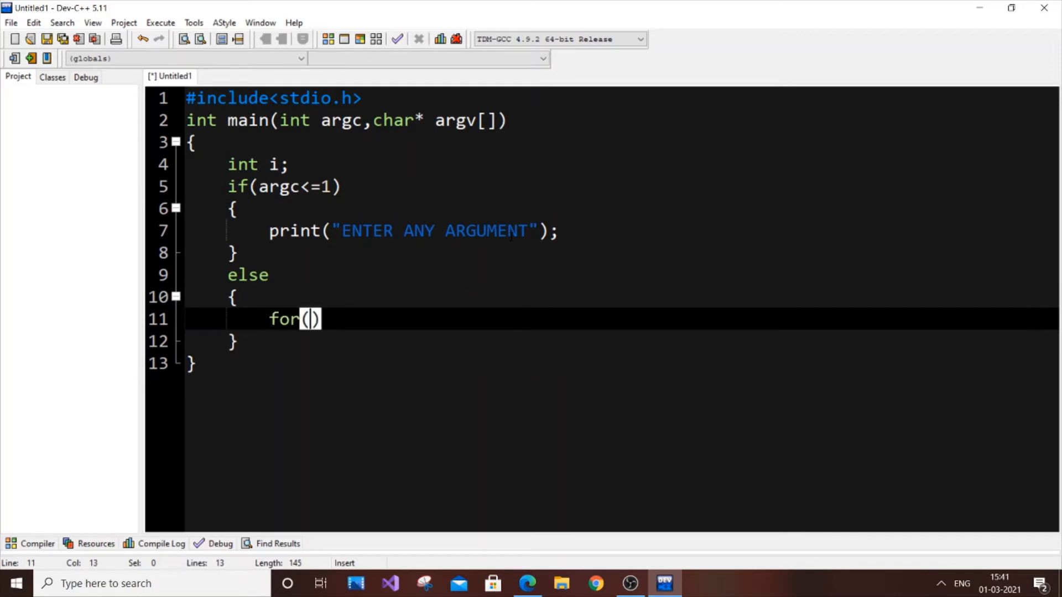
{"action": "type", "text": "i"}
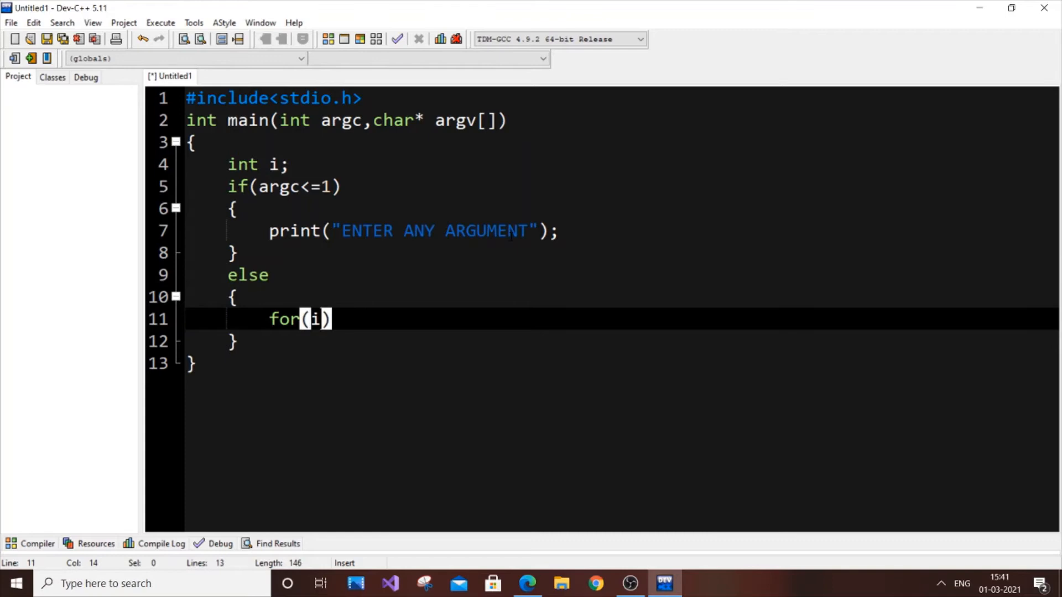
{"action": "type", "text": "=1;"}
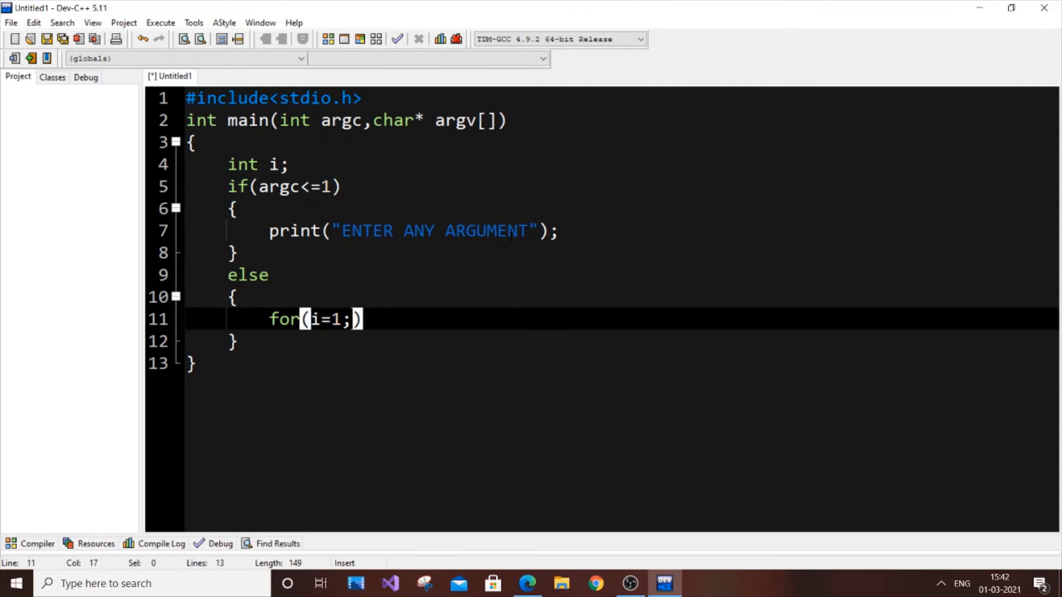
{"action": "type", "text": "i<a"}
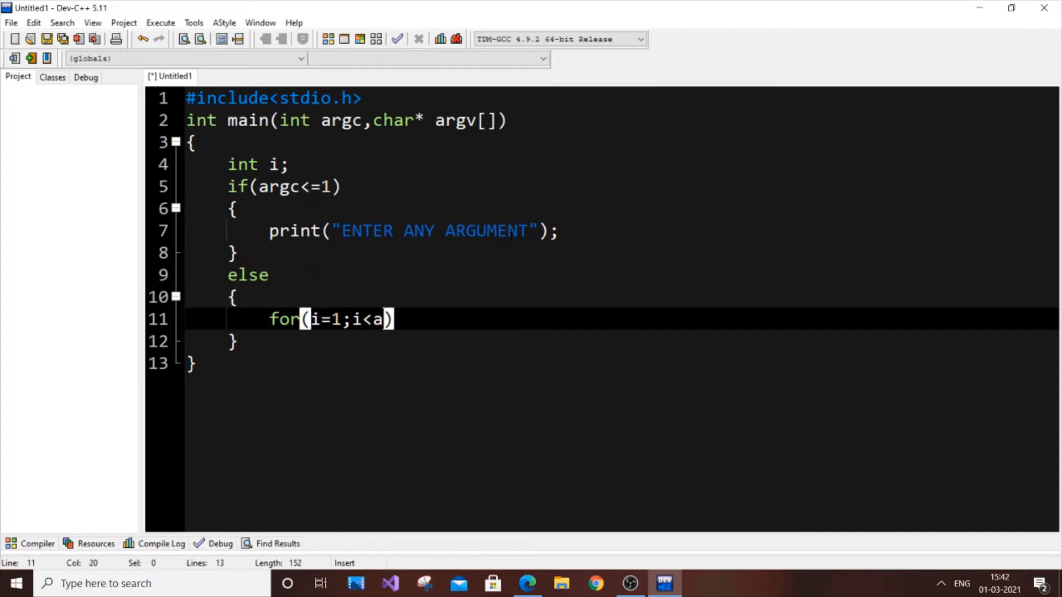
{"action": "type", "text": "rgc;i++"}
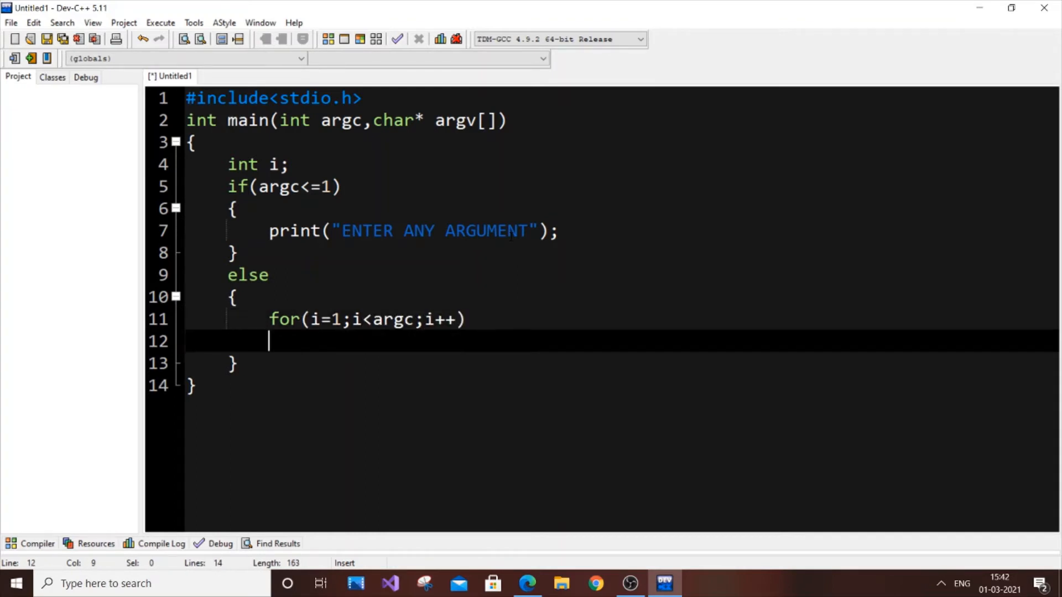
{"action": "type", "text": "{"}
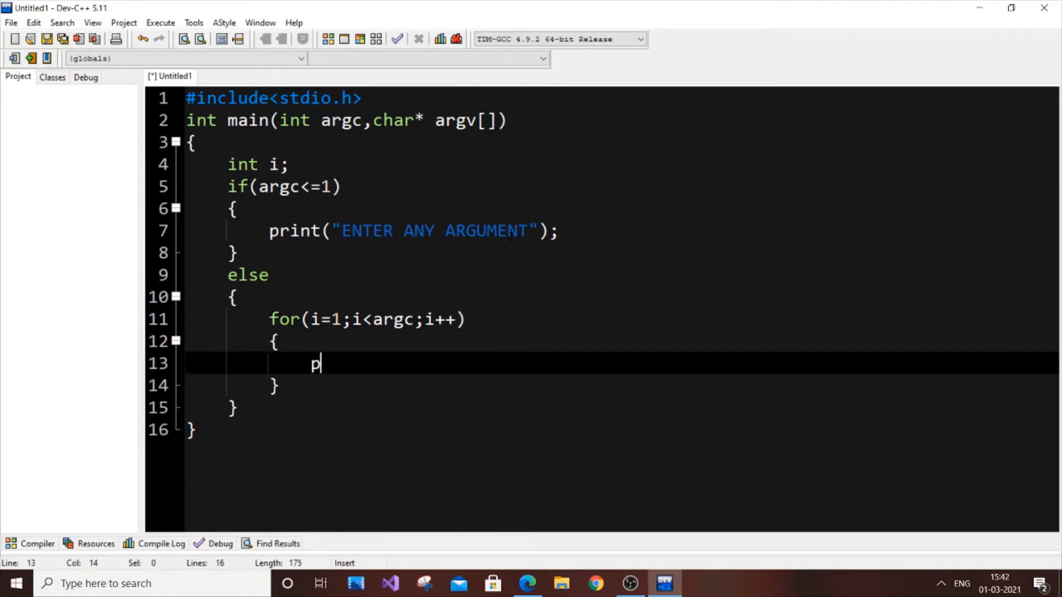
Step: Inside the loop write printf("%s",argv[i]); and correct print to printf
{"action": "type", "text": "rintf"}
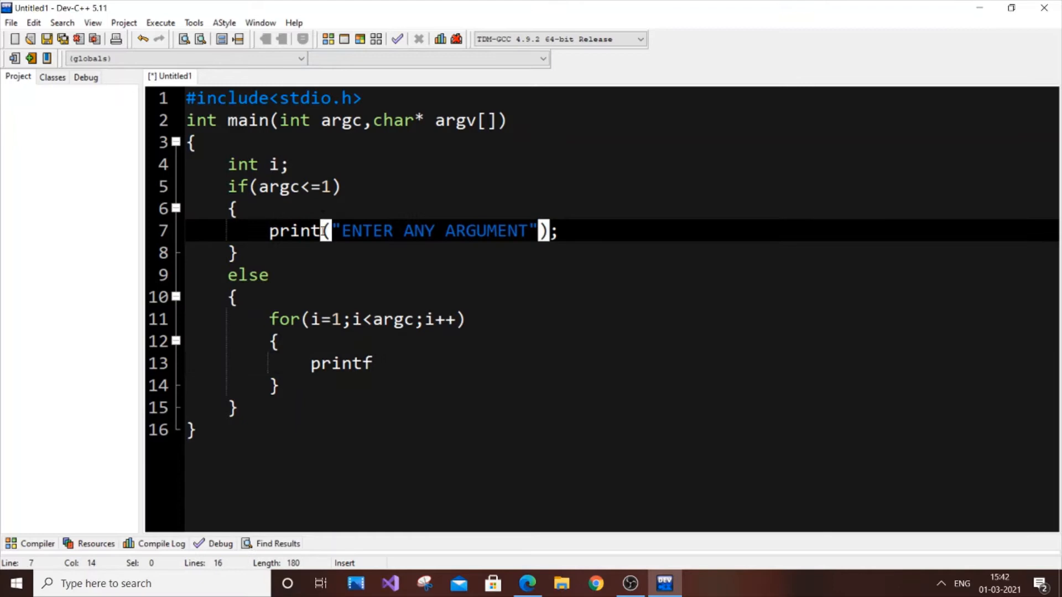
{"action": "type", "text": "f"}
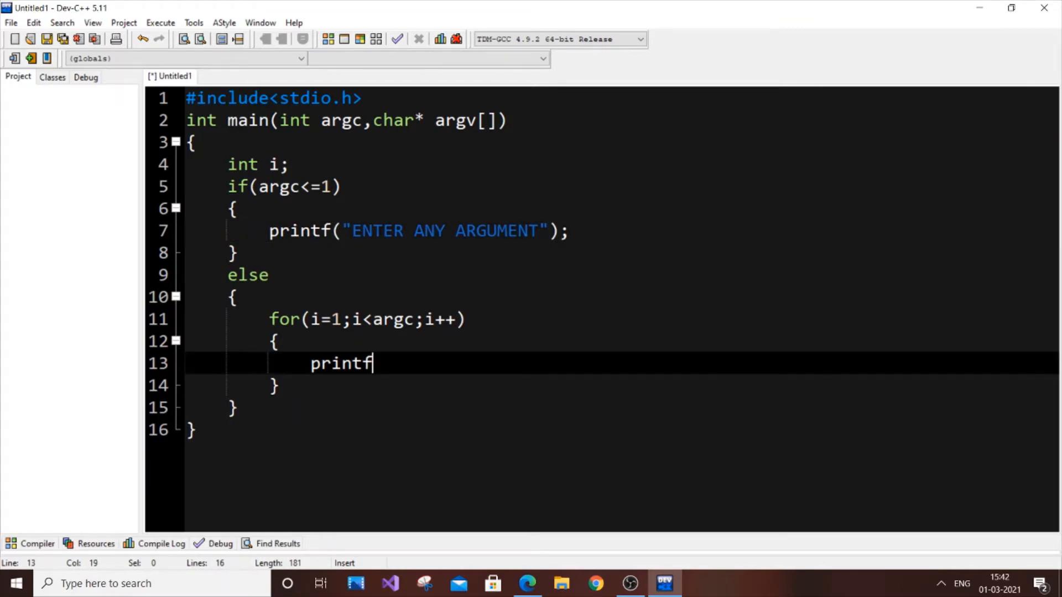
{"action": "type", "text": "(\"\")"}
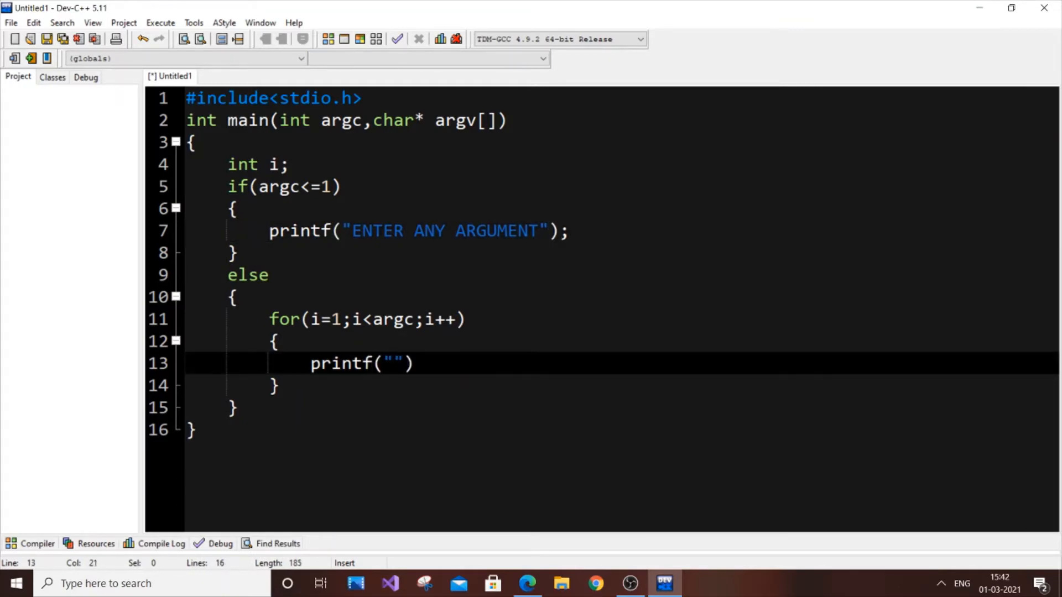
{"action": "type", "text": "%s"}
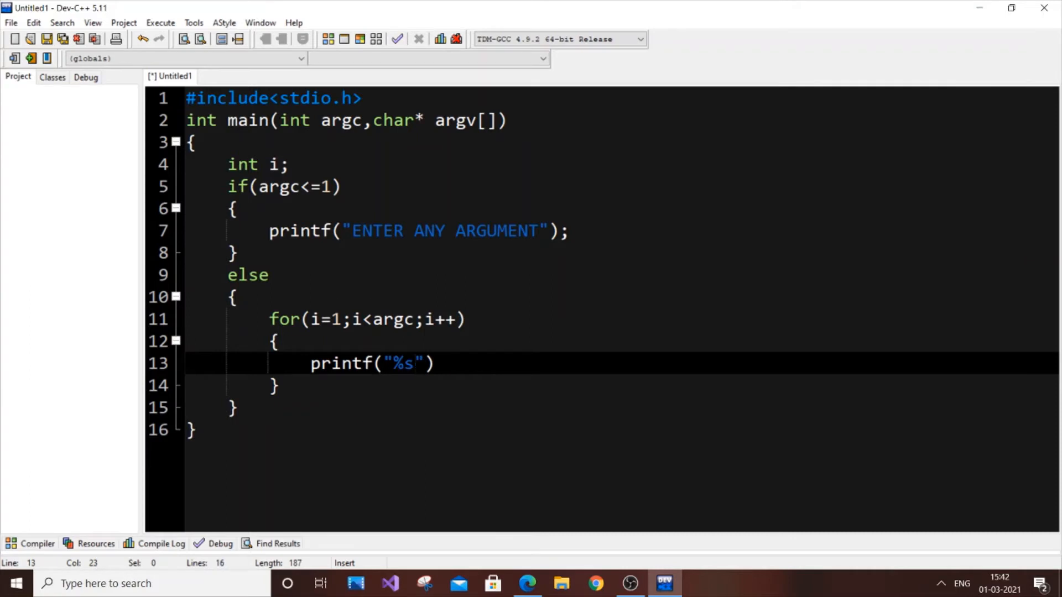
{"action": "type", "text": ",a"}
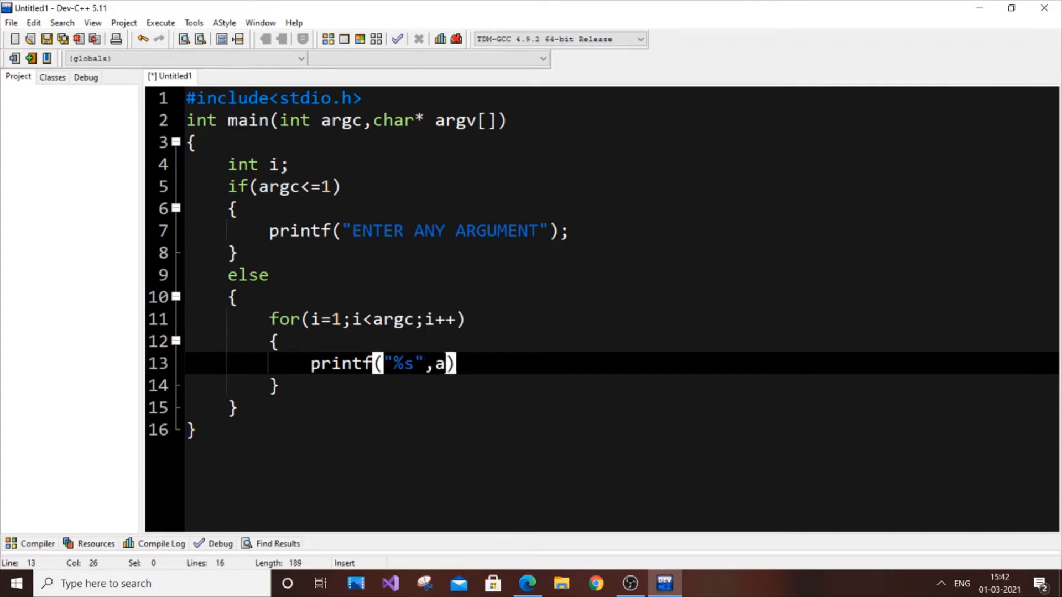
{"action": "type", "text": "rgv"}
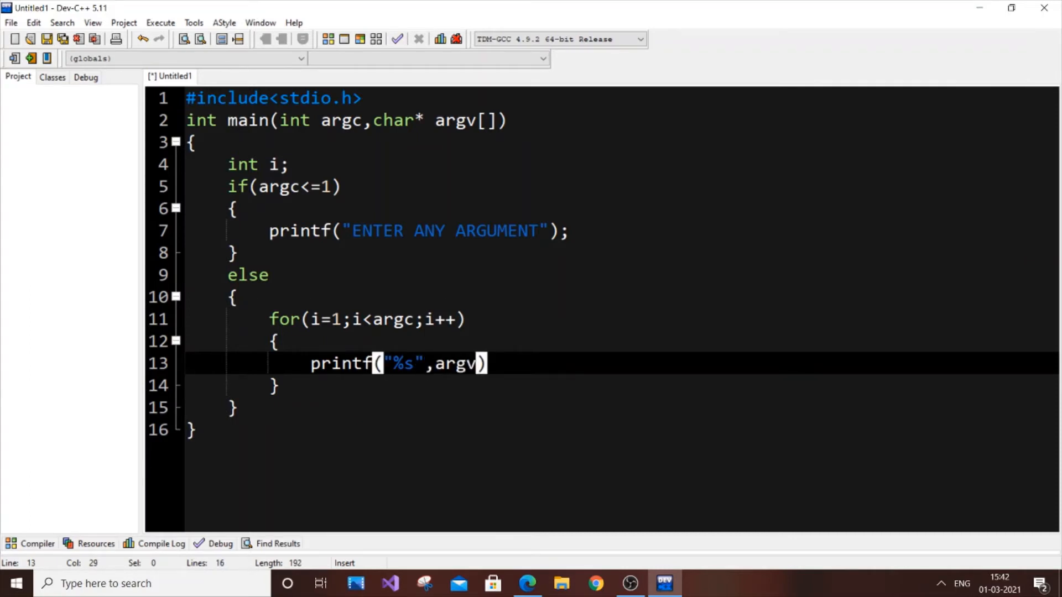
{"action": "type", "text": "[i]"}
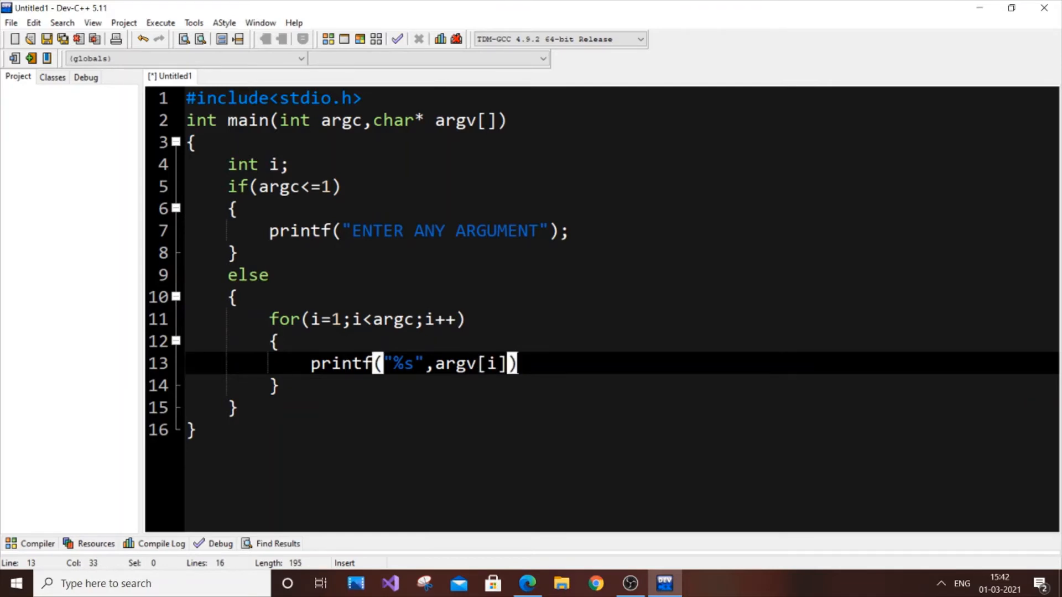
{"action": "type", "text": ";"}
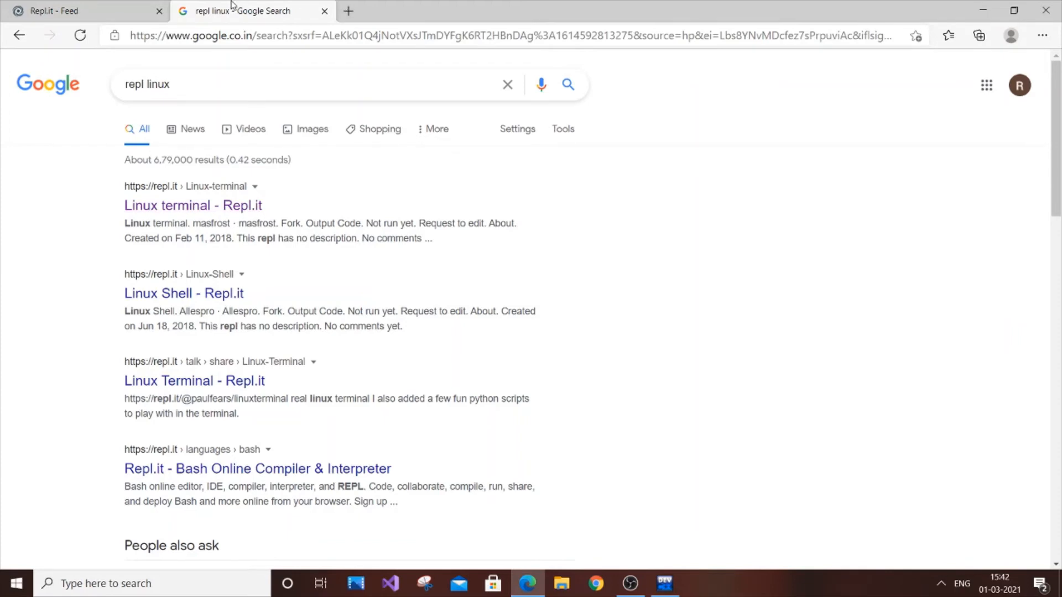
Step: From the Replit feed start a new repl and choose Bash as its language
{"action": "left_click", "coordinate": [81, 11]}
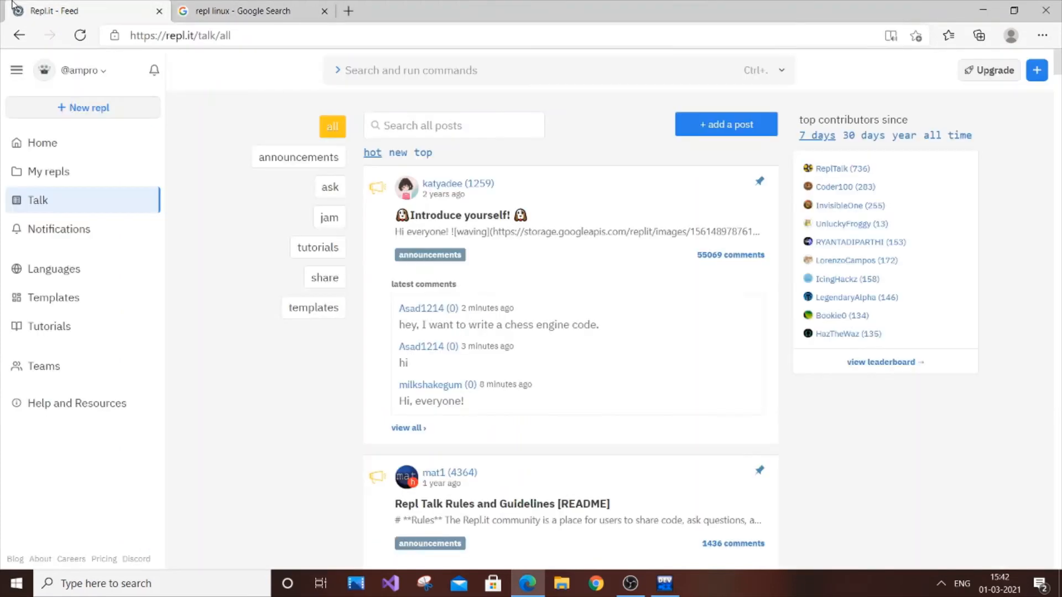
{"action": "mouse_move", "coordinate": [83, 107]}
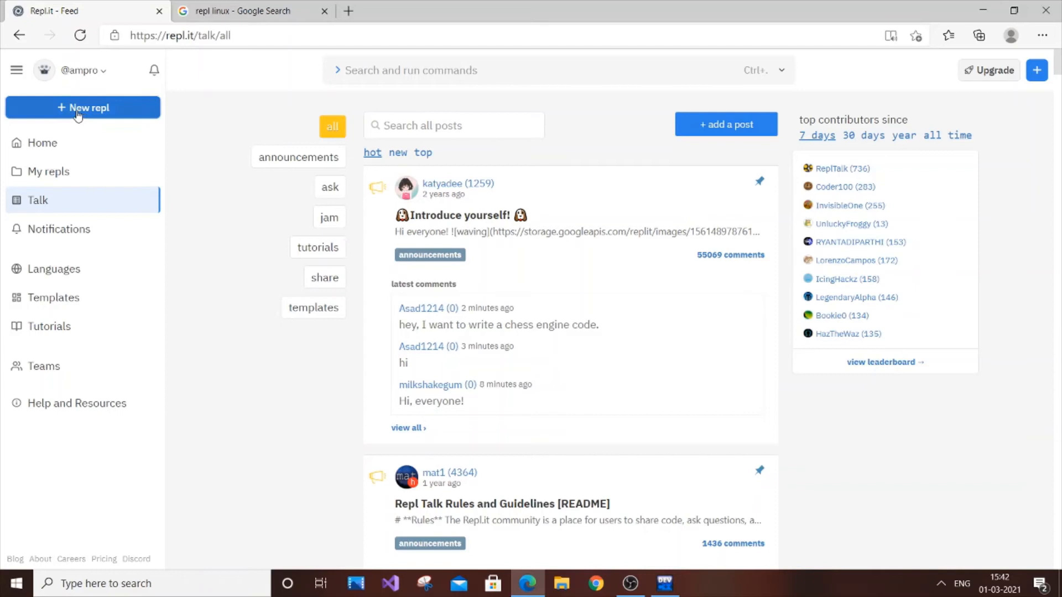
{"action": "left_click", "coordinate": [83, 108]}
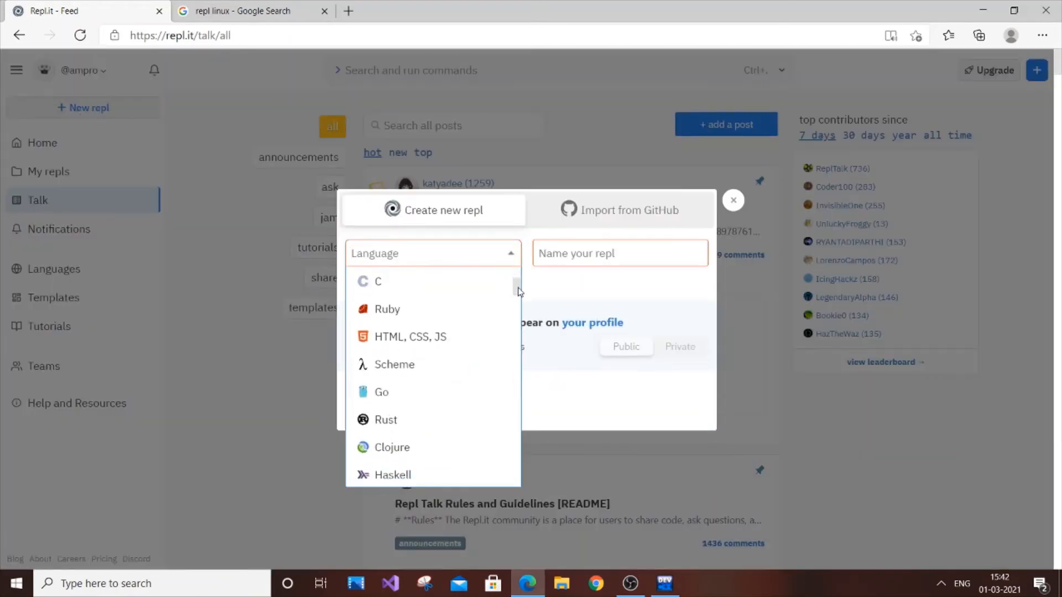
{"action": "left_click", "coordinate": [432, 252]}
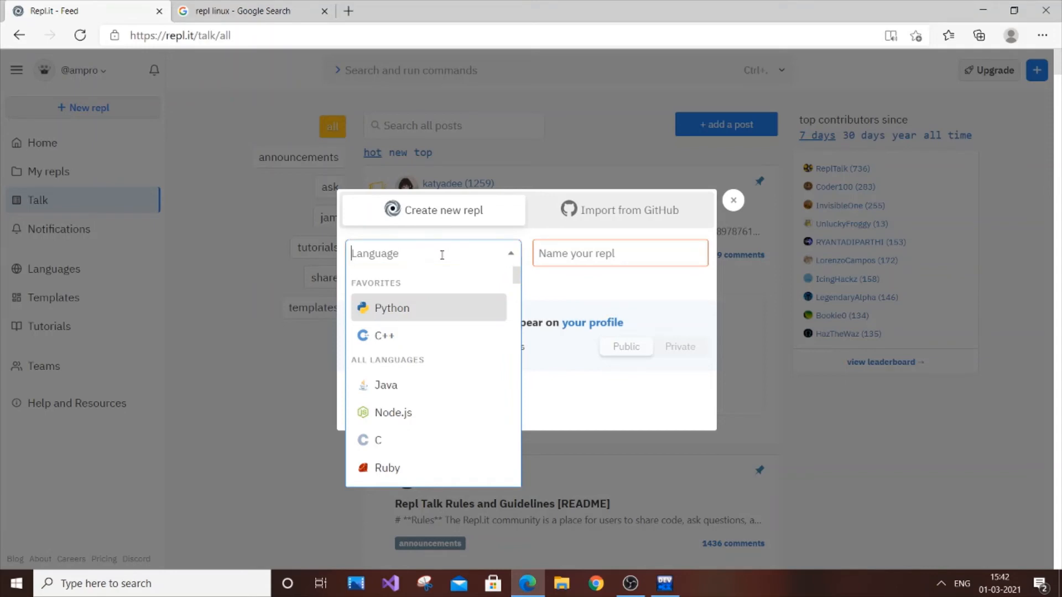
{"action": "type", "text": "bas"}
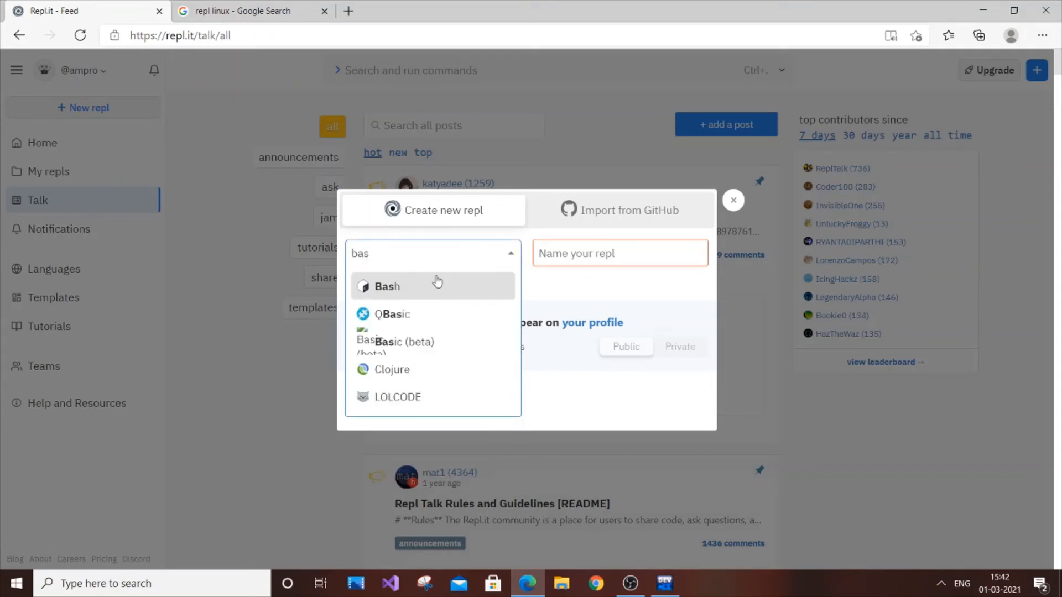
{"action": "left_click", "coordinate": [387, 285]}
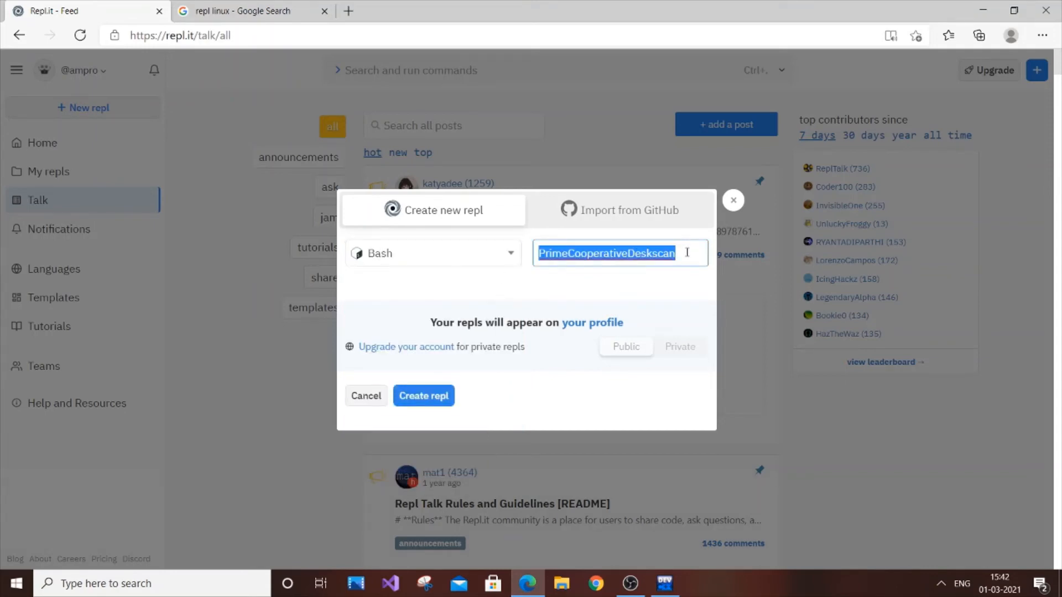
Step: Name the repl new and create it
{"action": "key", "text": "Delete"}
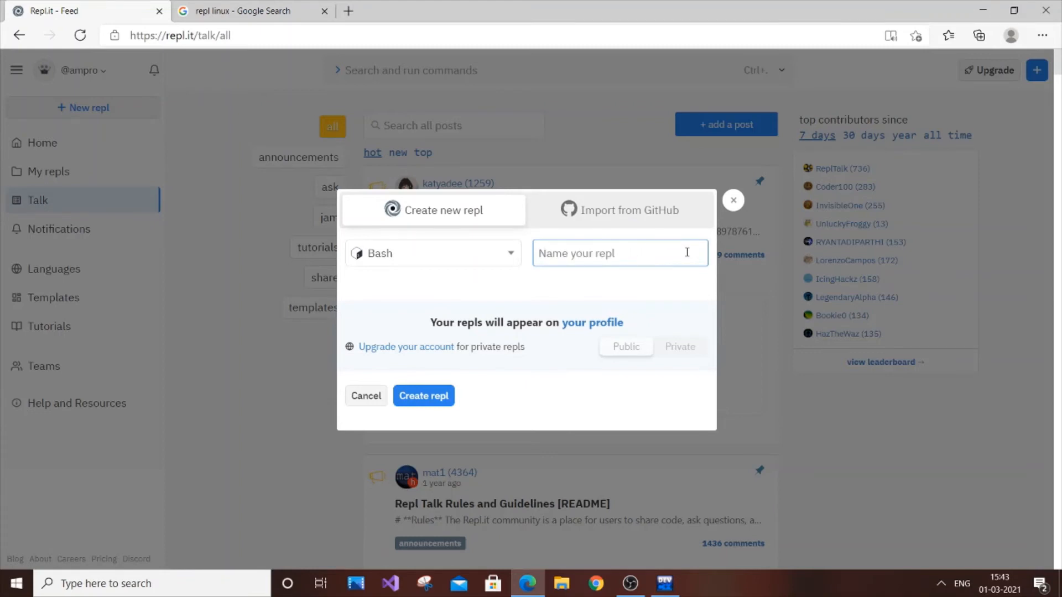
{"action": "type", "text": "new"}
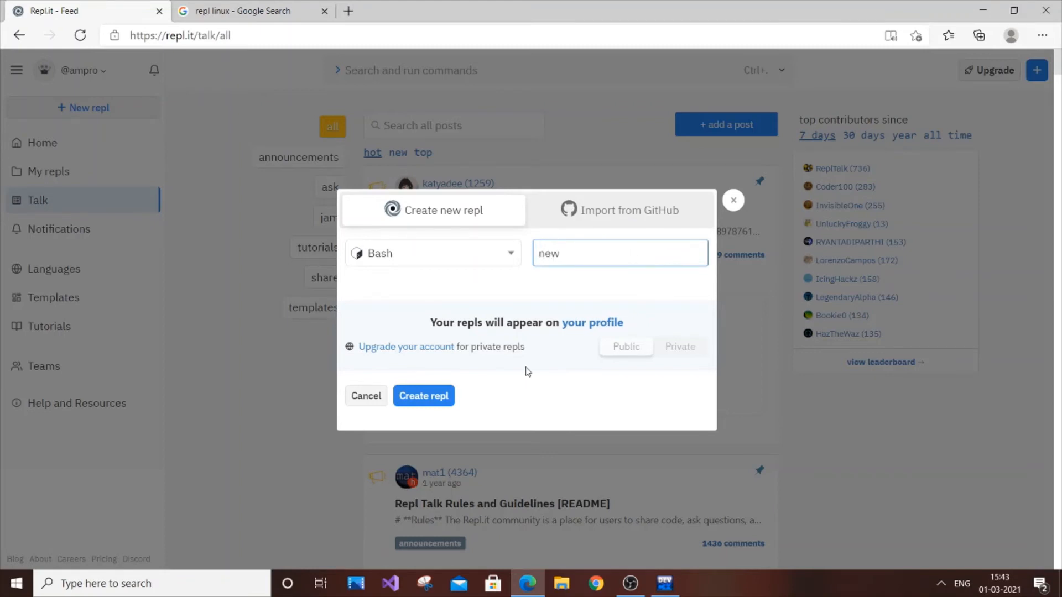
{"action": "left_click", "coordinate": [424, 396]}
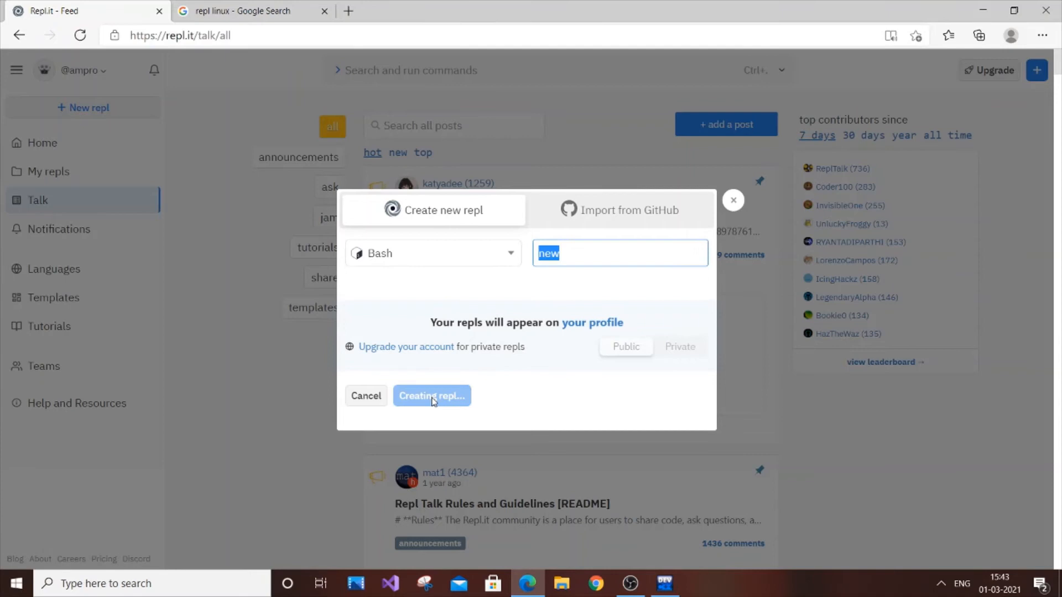
{"action": "left_click", "coordinate": [431, 395]}
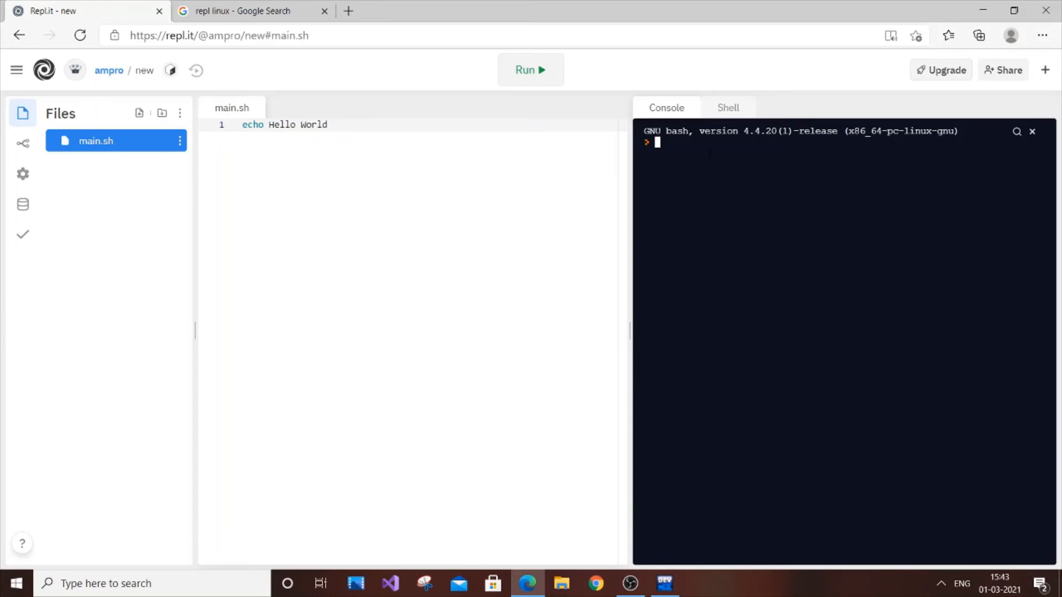
Step: Run pwd, create mypro.c with touch, and open it from the Files panel
{"action": "type", "text": "pwd"}
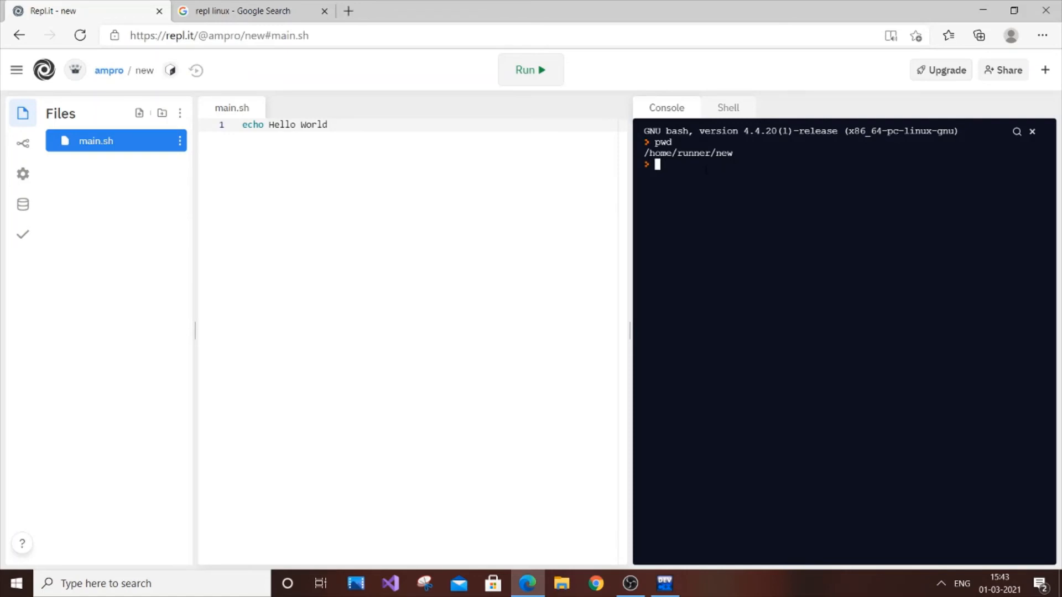
{"action": "type", "text": "touch mypr"}
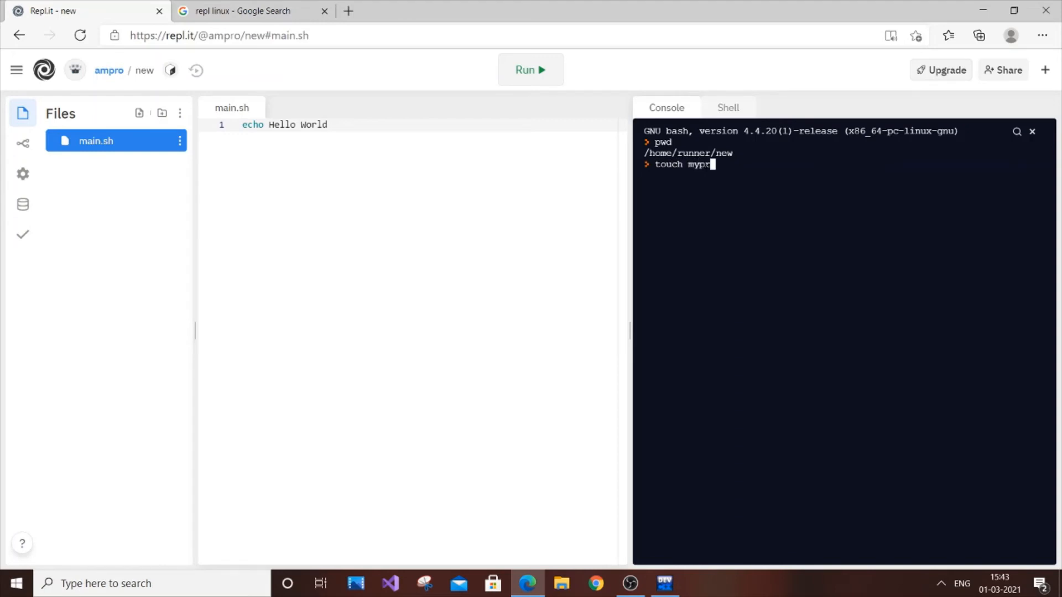
{"action": "type", "text": ".c"}
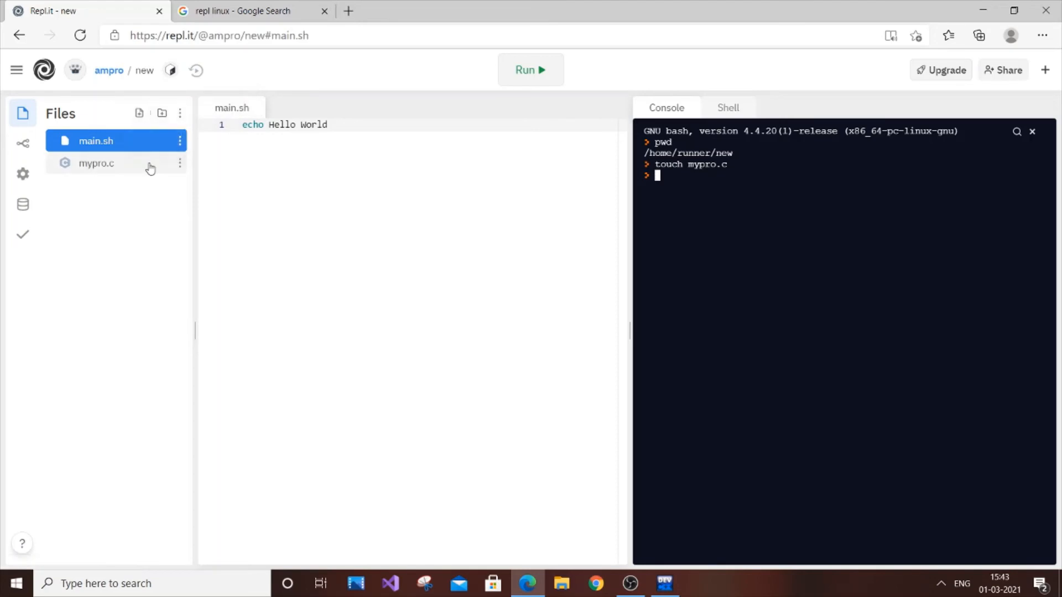
{"action": "left_click", "coordinate": [97, 164]}
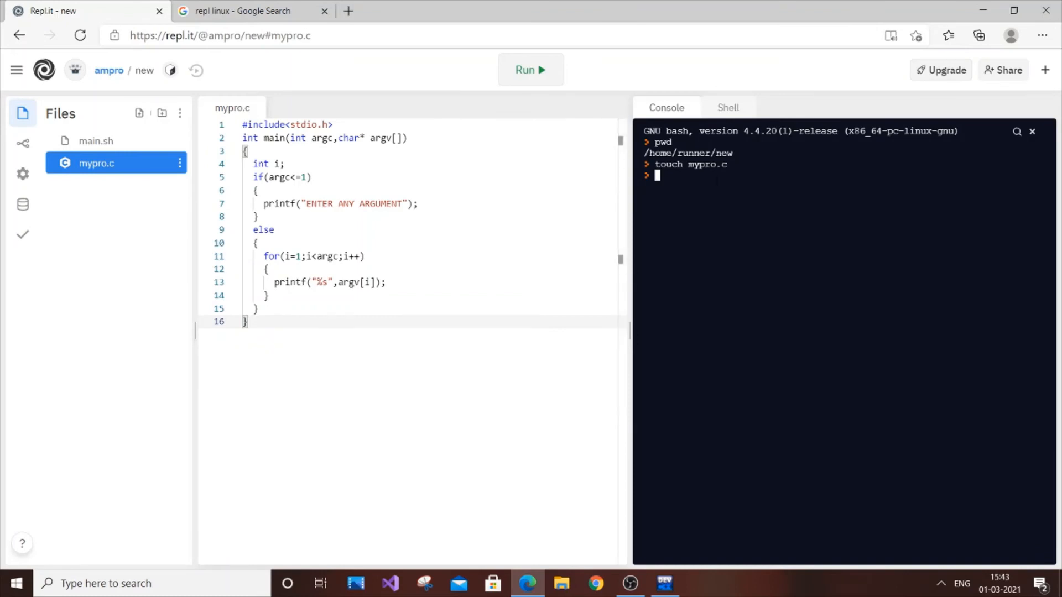
Step: Compile with gcc mypro.c and run ./a.out i am new here in the console
{"action": "type", "text": "gcc"}
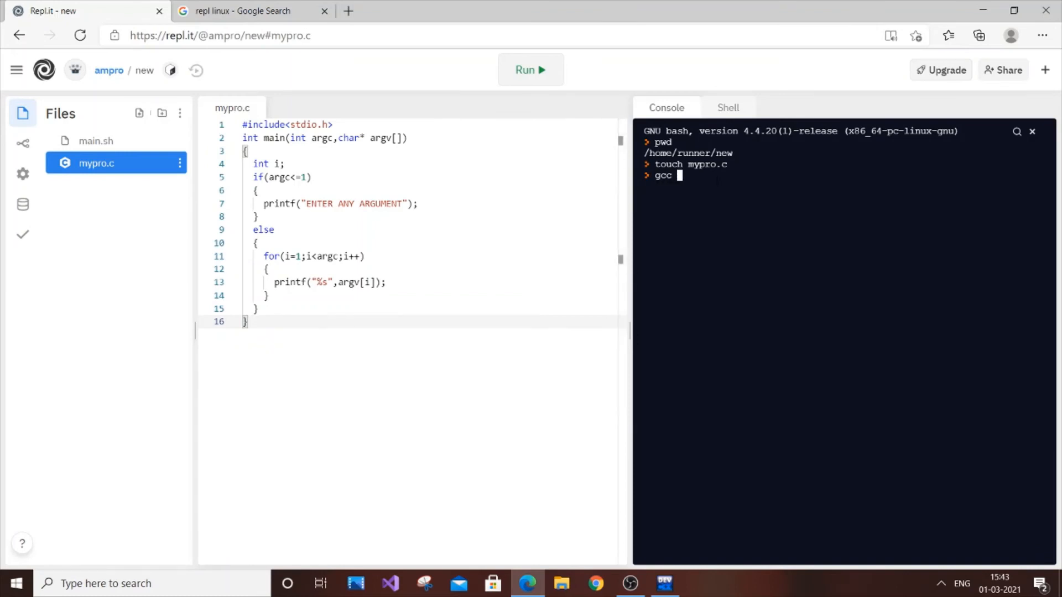
{"action": "type", "text": "my"}
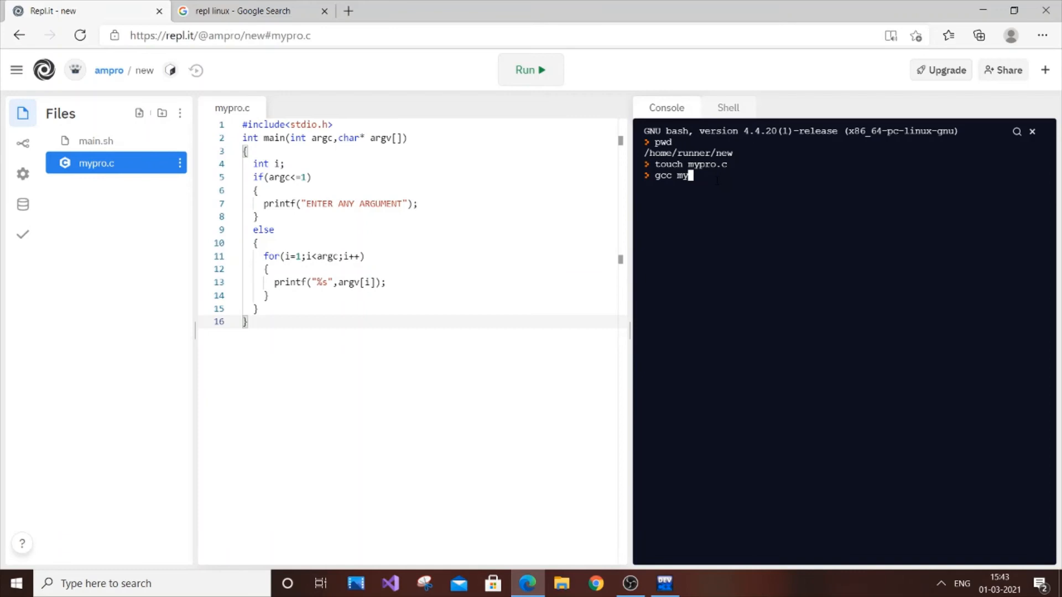
{"action": "type", "text": "pro.c"}
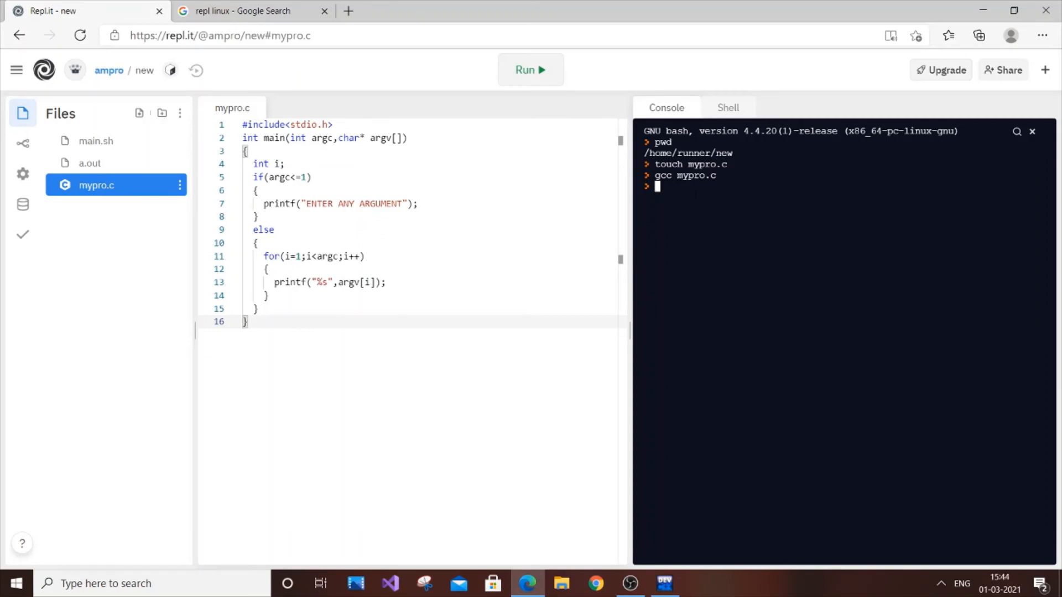
{"action": "type", "text": "./a."}
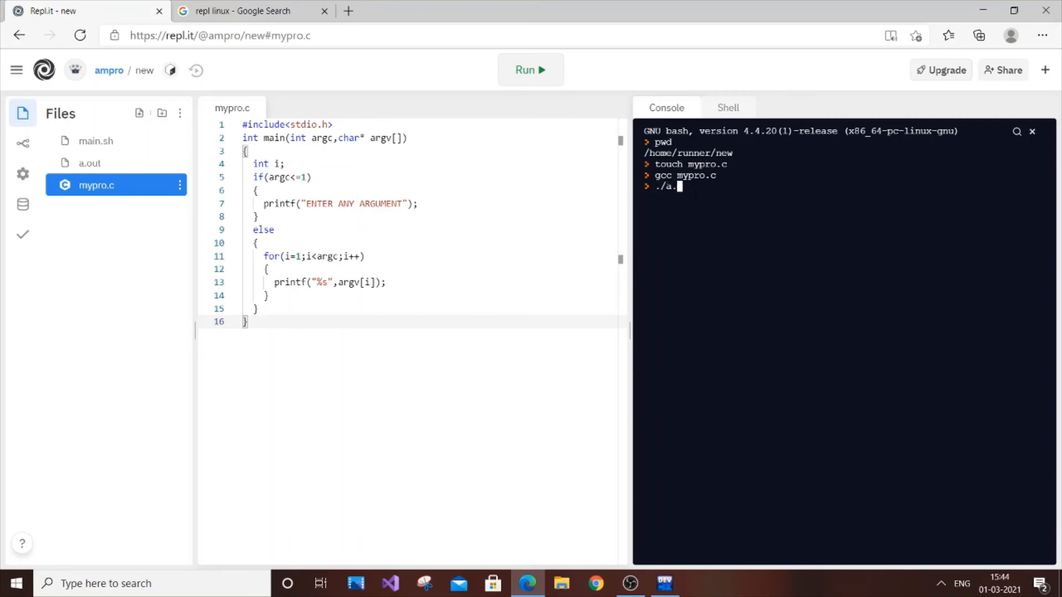
{"action": "type", "text": "out"}
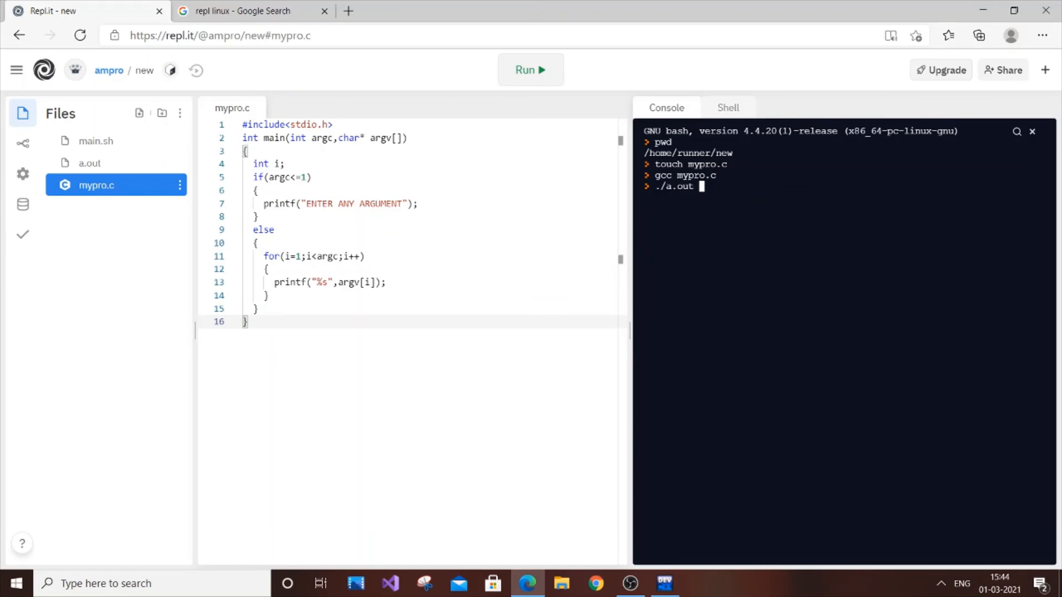
{"action": "type", "text": "i am new"}
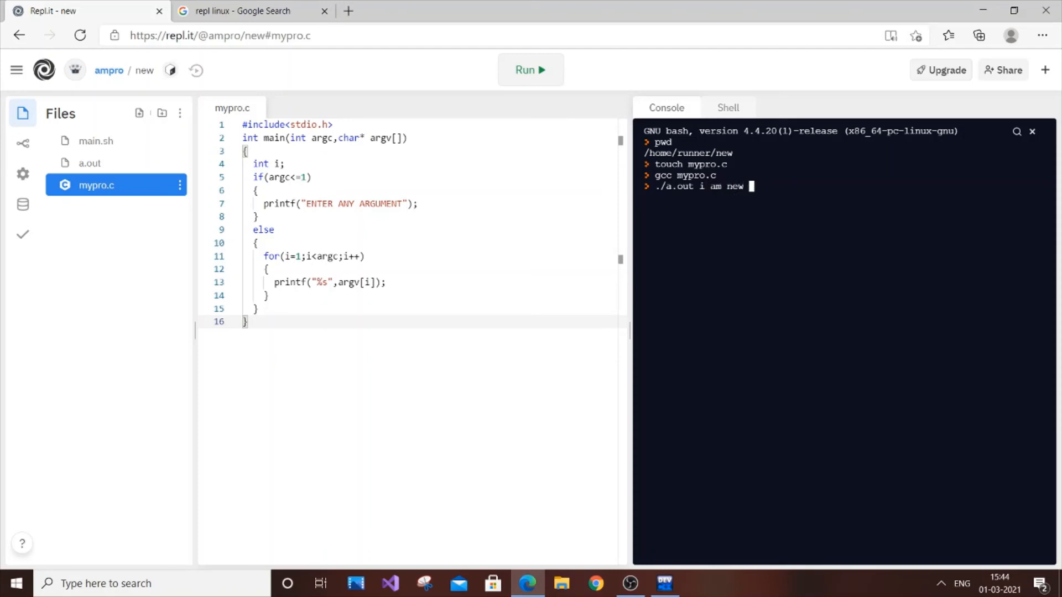
{"action": "type", "text": "here"}
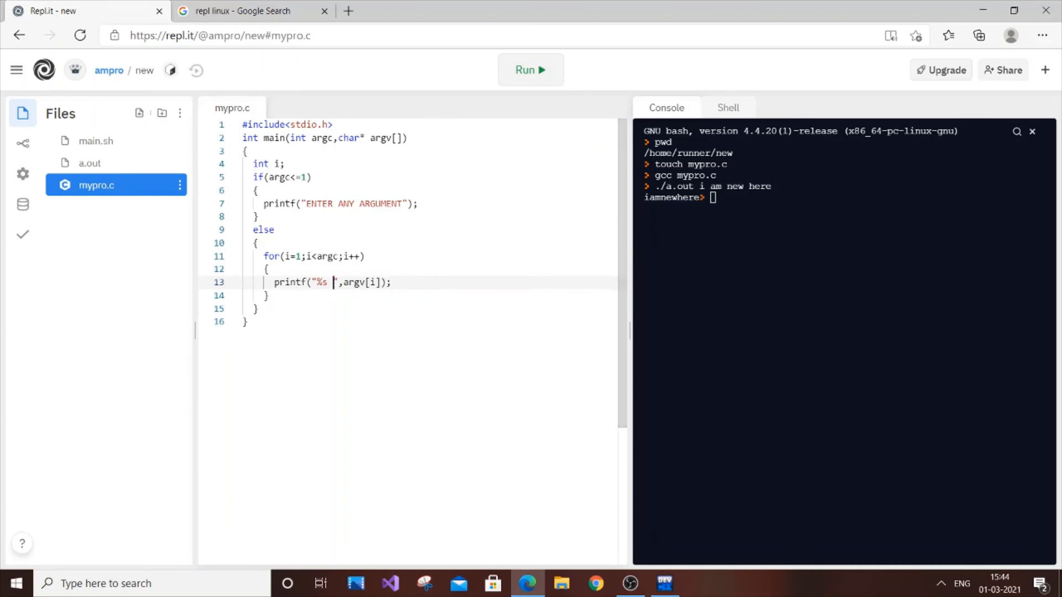
Step: With printf now "%s ", recompile mypro.c and rerun ./a.out i am new here
{"action": "type", "text": "./a.out i am new here"}
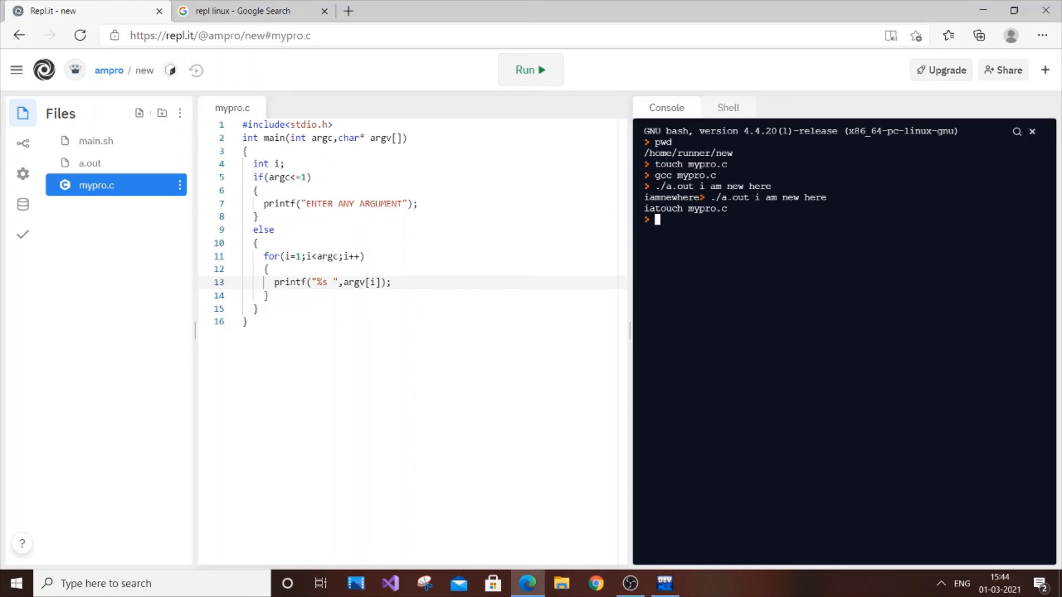
{"action": "type", "text": "gcc my"}
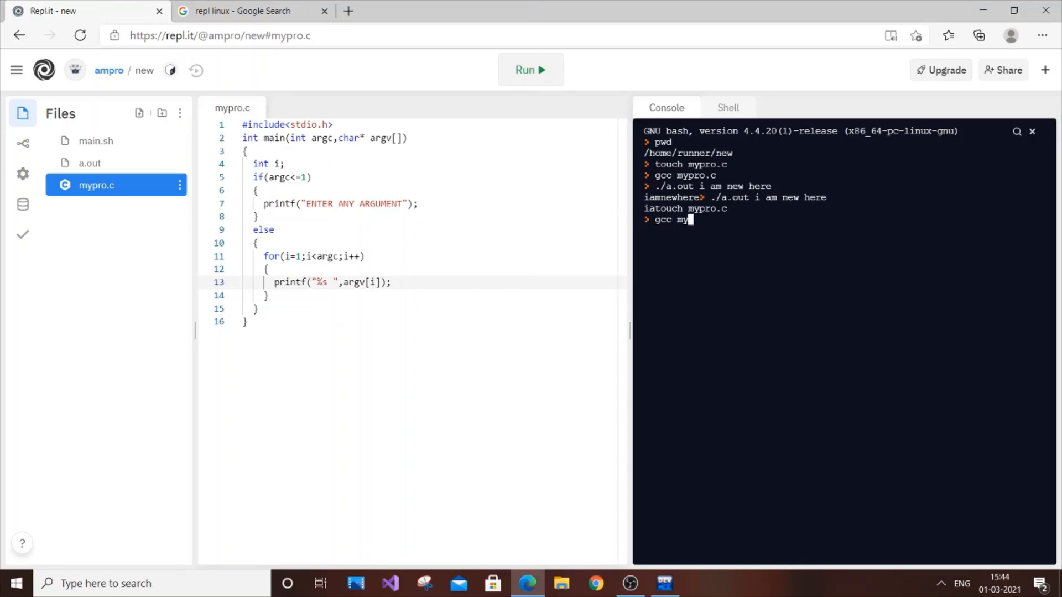
{"action": "type", "text": "pro.c"}
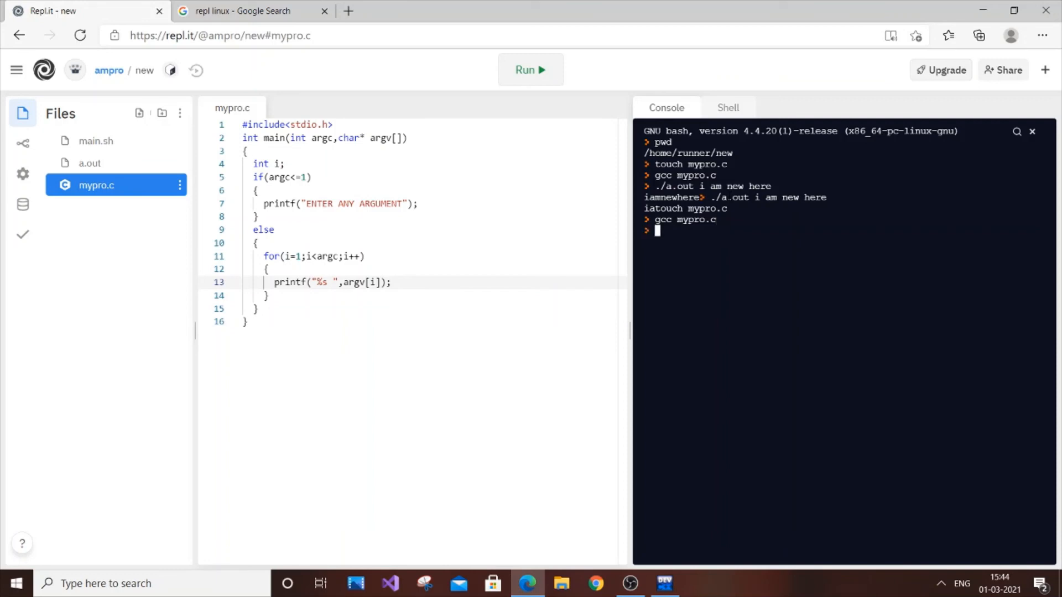
{"action": "type", "text": "./a.out i am new here"}
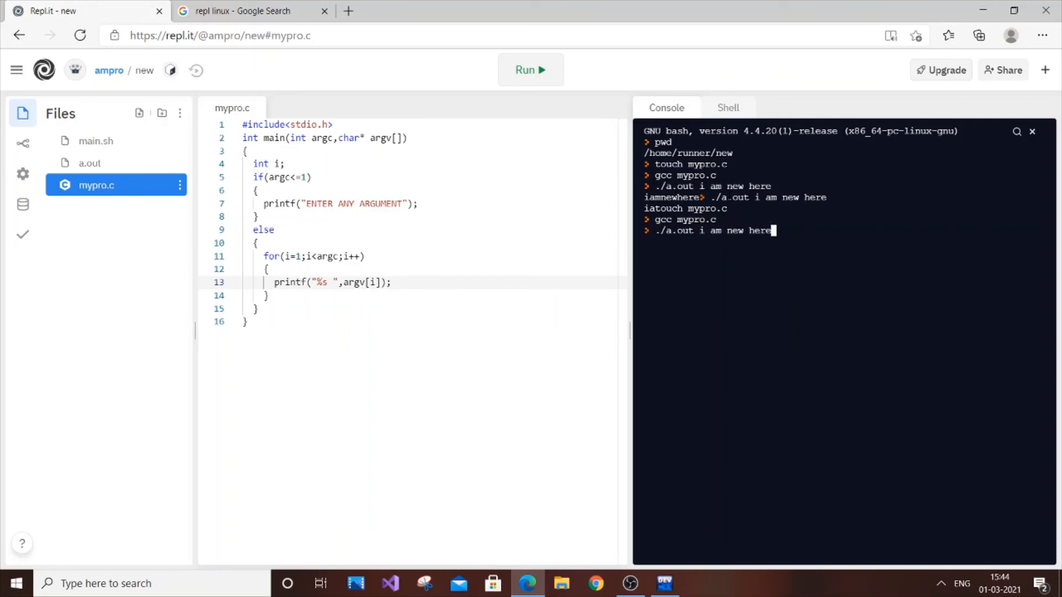
{"action": "key", "text": "Enter"}
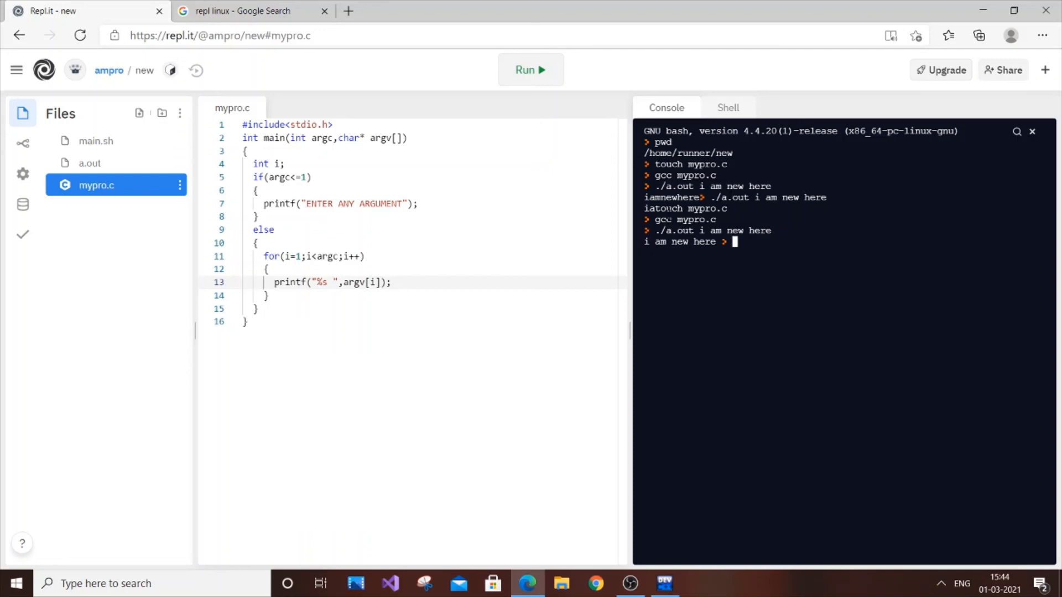